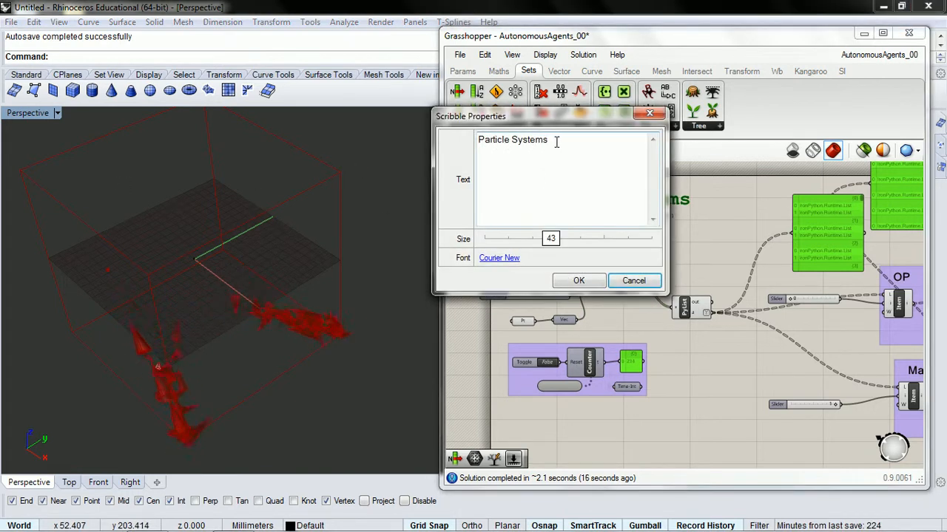
- Retype the title scribble text as 'Autonomous Agents' and confirm the properties dialog
text(Aut)
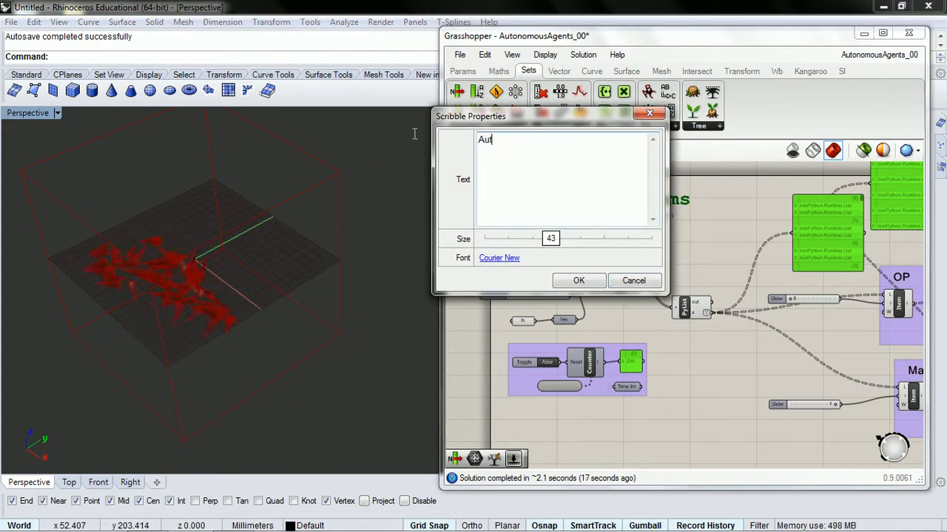
text(onomous A)
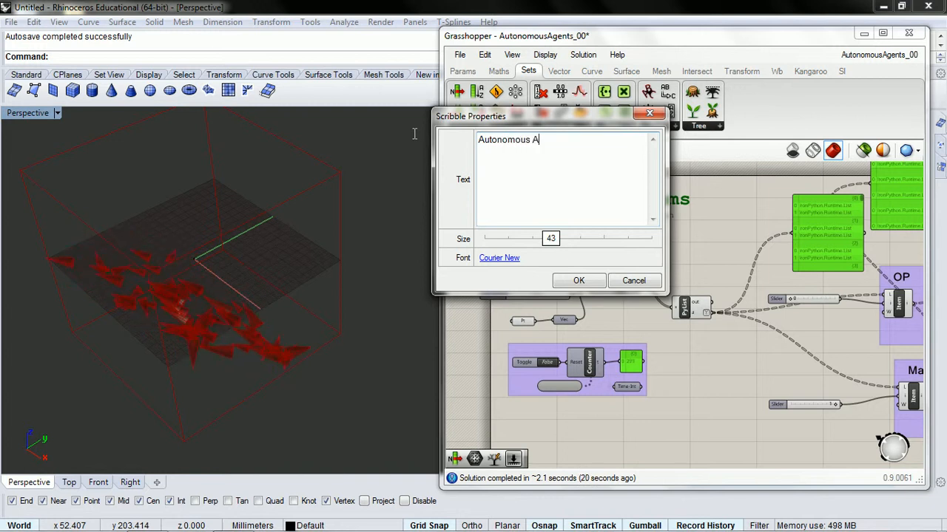
text(gents)
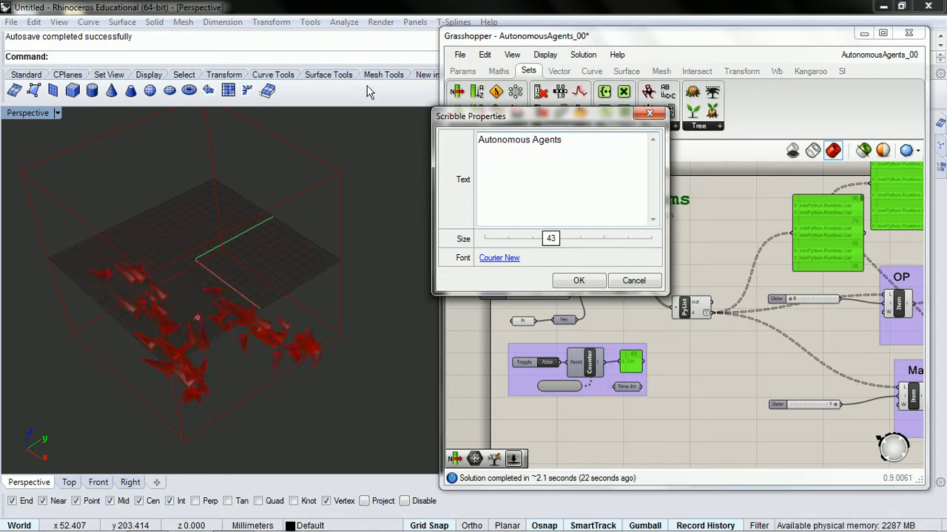
click(578, 280)
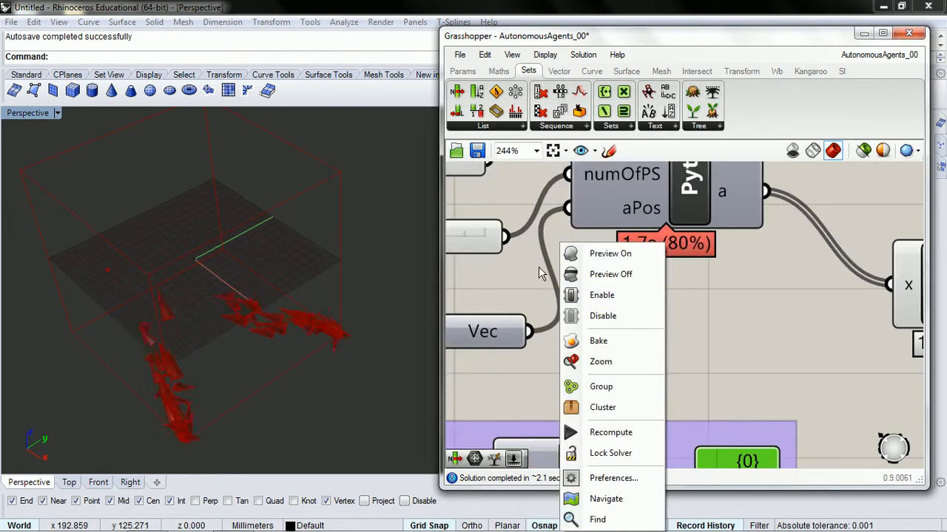
- Delete the numOfPS input parameter from the Python script component
click(600, 361)
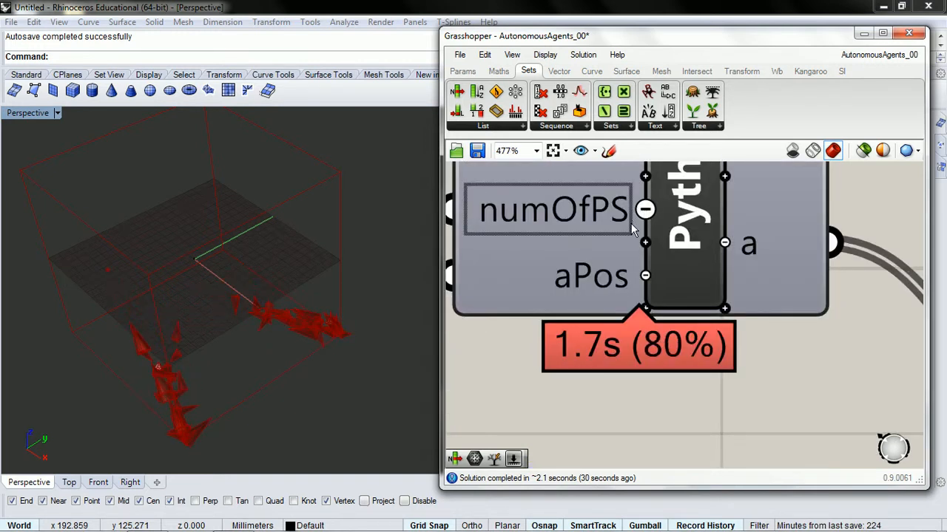
right_click(536, 332)
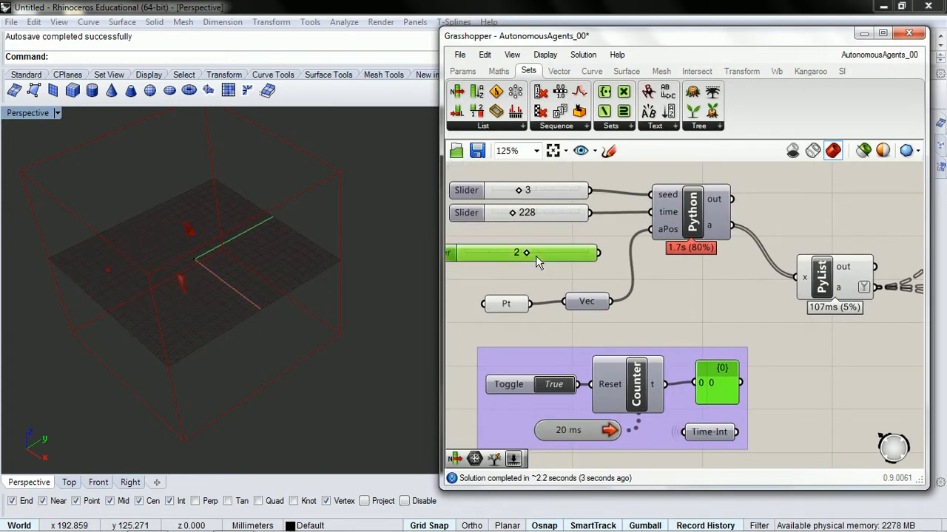
- Open the Python component's script editor and scroll through the Mover class code
double_click(691, 212)
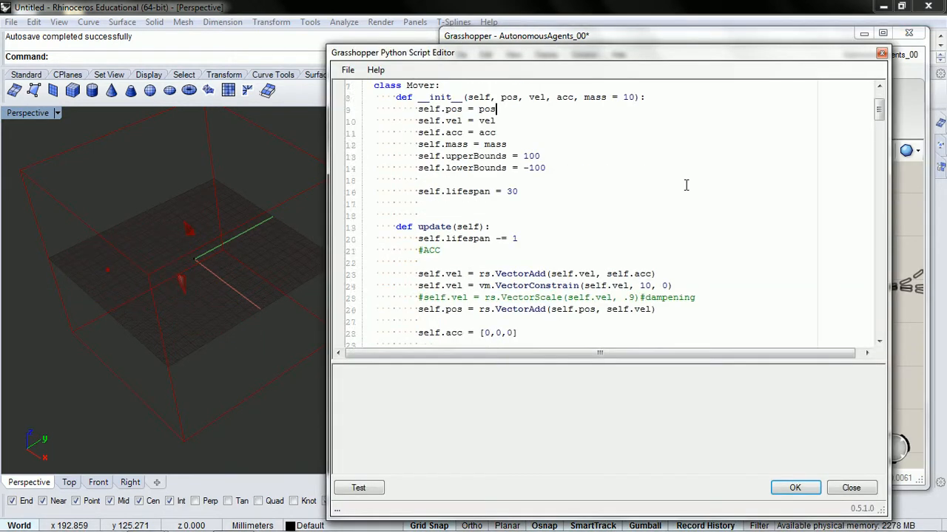
scroll(down, 3)
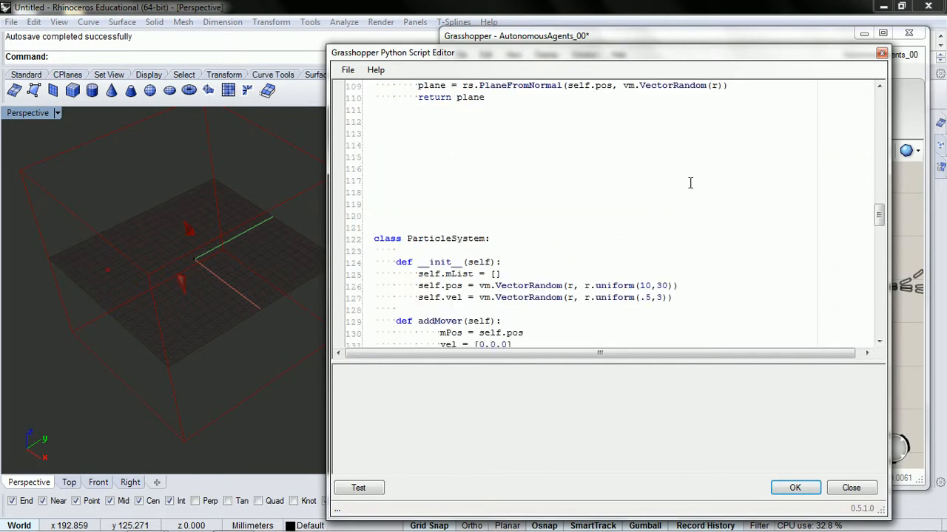
scroll(down, 3)
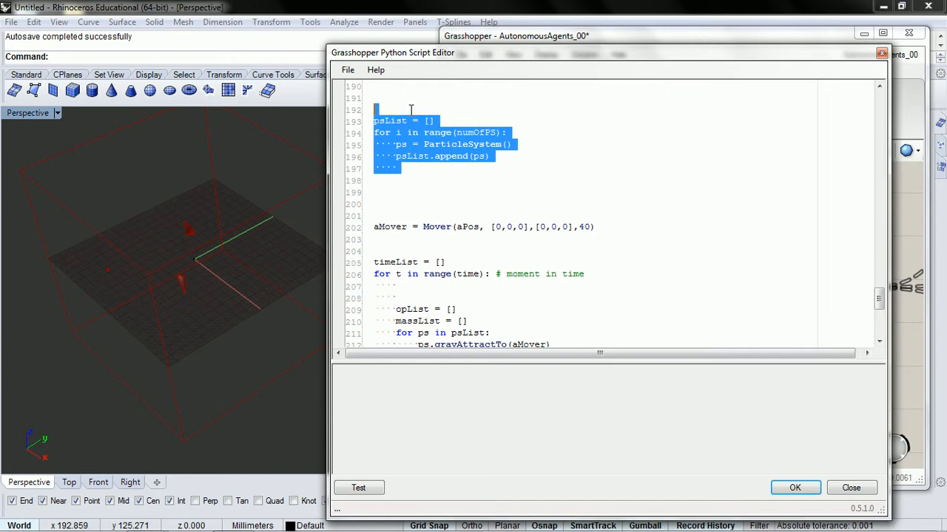
scroll(down, 3)
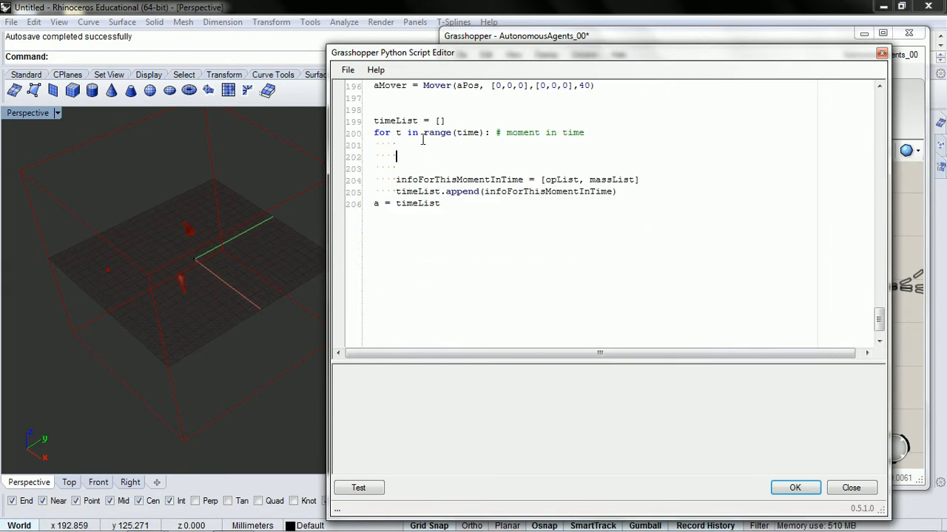
scroll(up, 3)
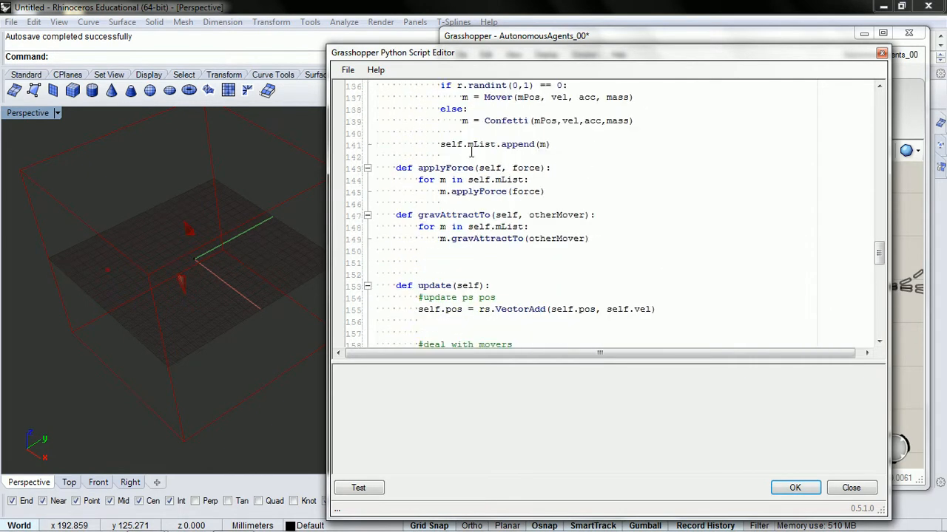
scroll(up, 3)
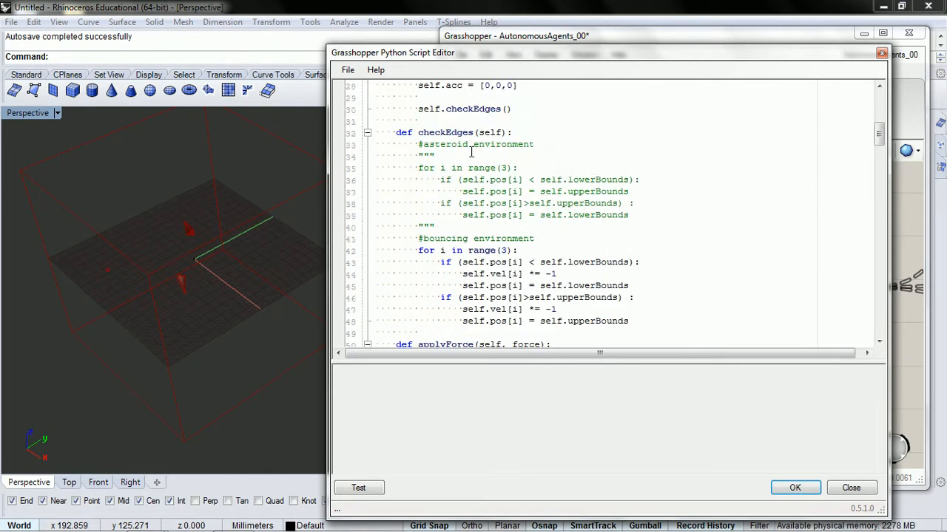
scroll(up, 3)
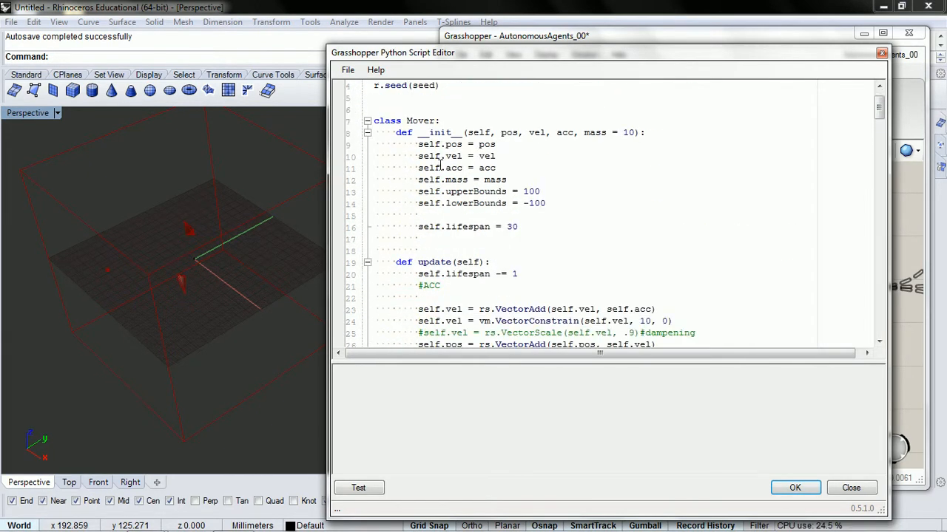
mouse_move(479, 240)
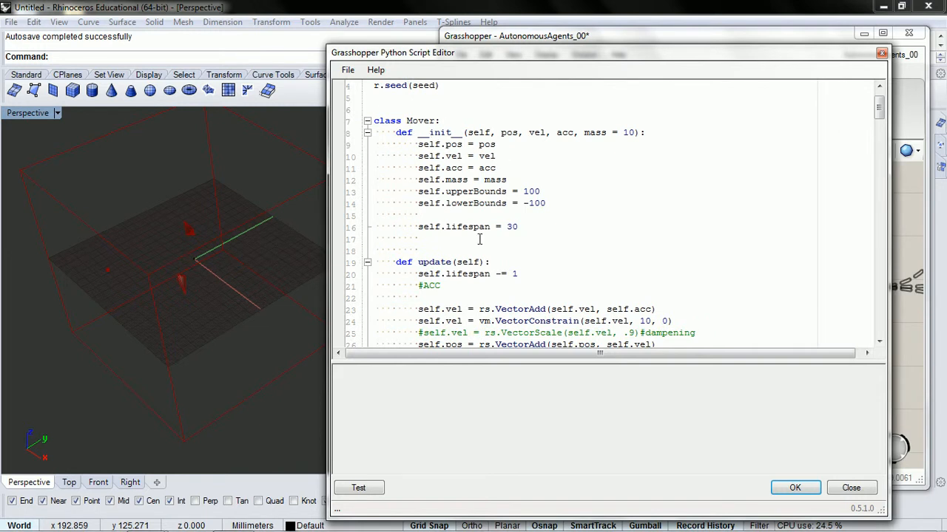
- Replace the hard-coded 10 in VectorConstrain with self.maxvel
scroll(down, 3)
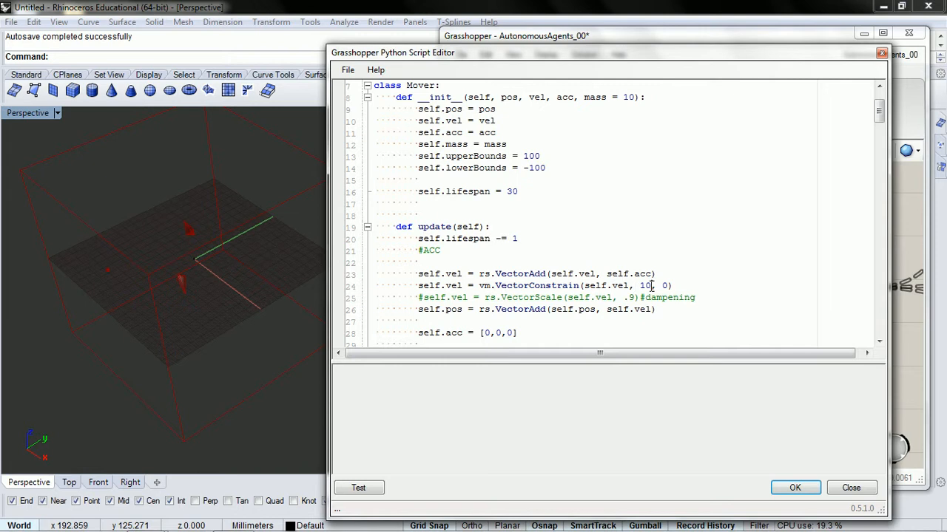
double_click(645, 286)
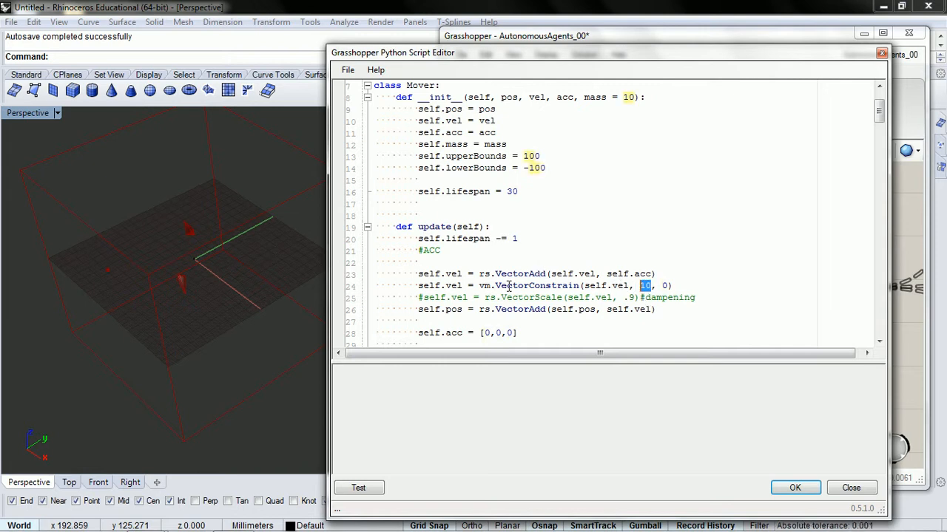
text(self.)
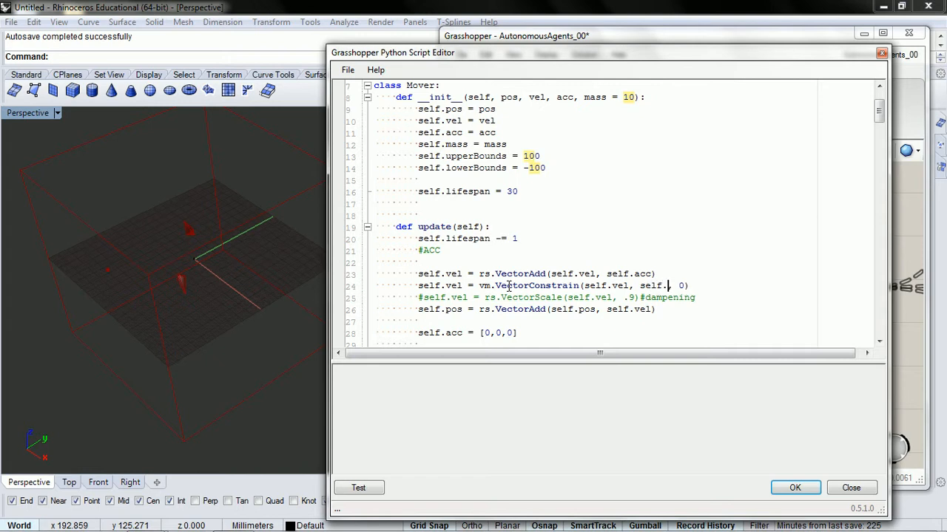
text(max)
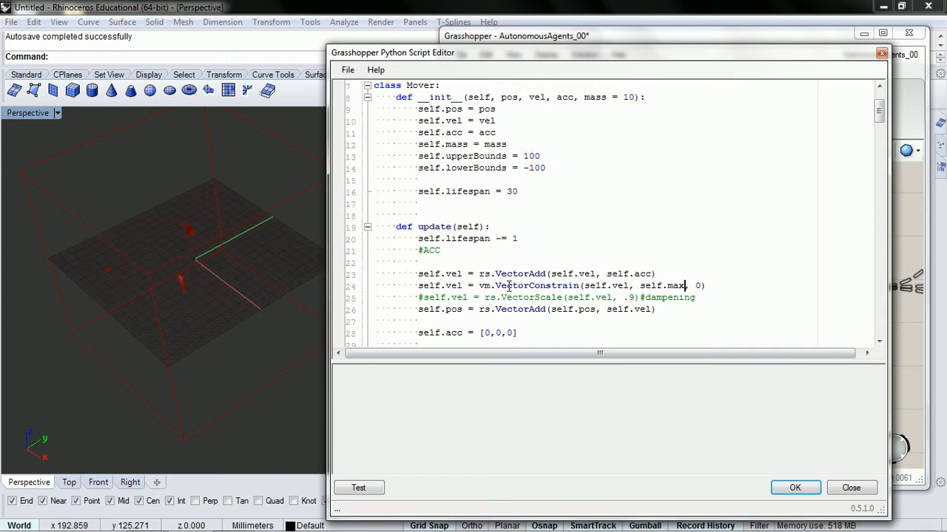
text(vel)
click(623, 180)
text(s)
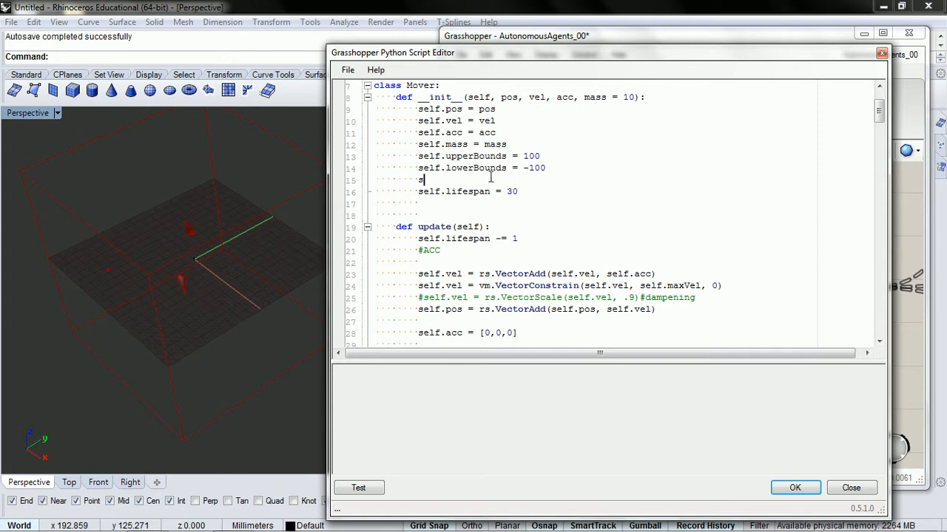
- Add 'self.maxvel = 10' to the Mover constructor
text(elf.)
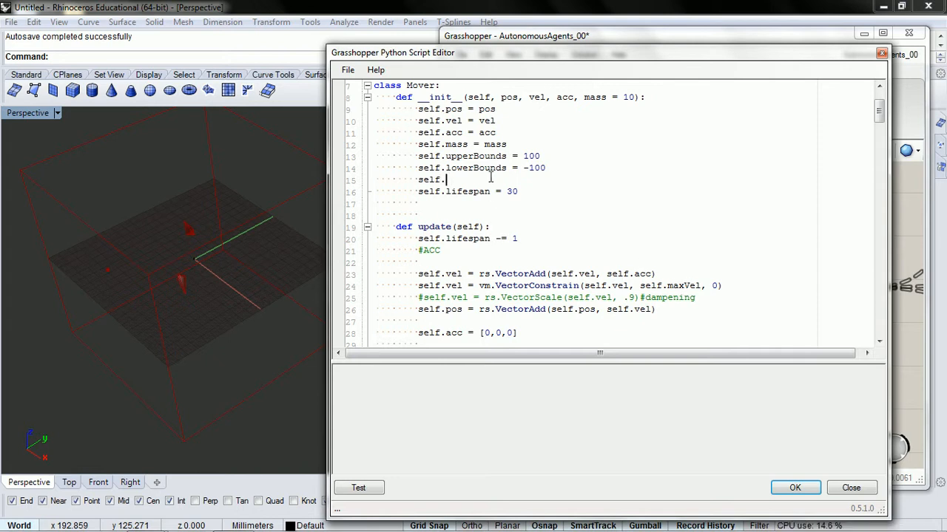
text(max)
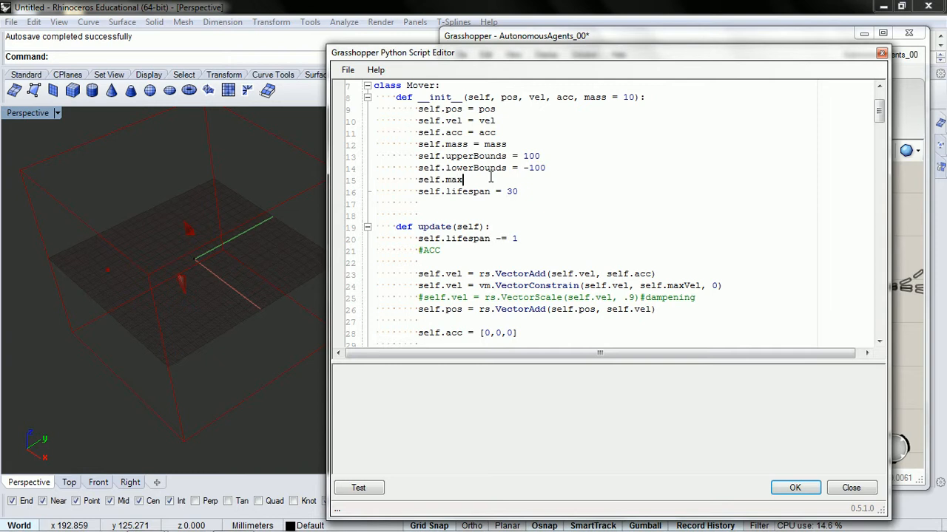
text(v)
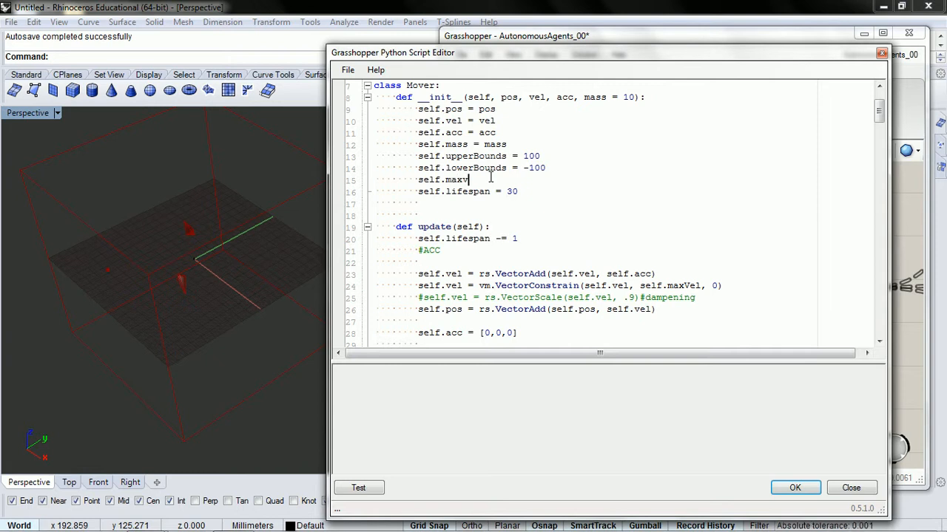
text(el)
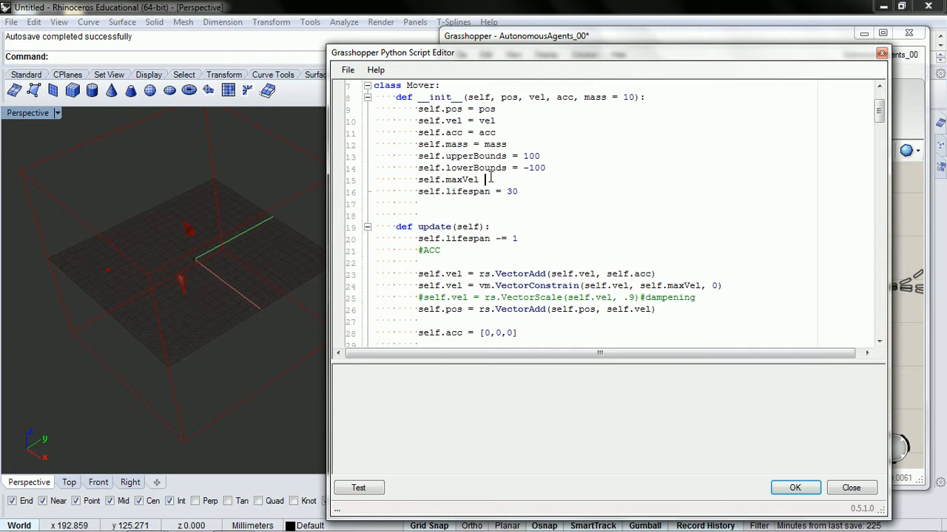
text(=)
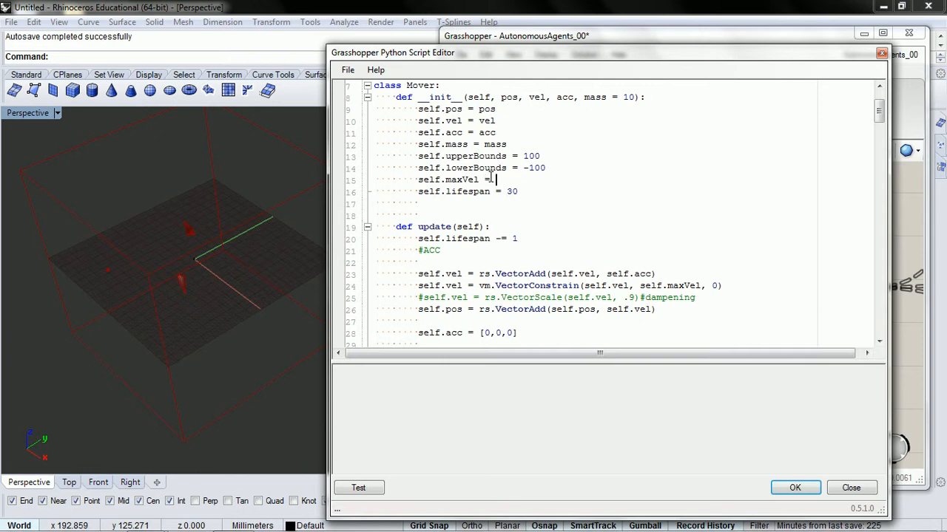
text(10)
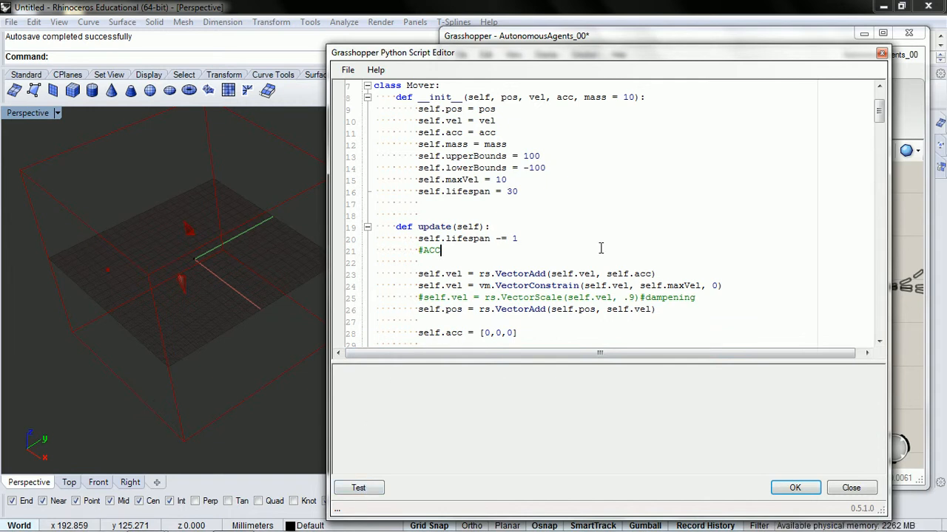
- Scroll to the blank line between the ParticleSystem class and the main script code
scroll(up, 3)
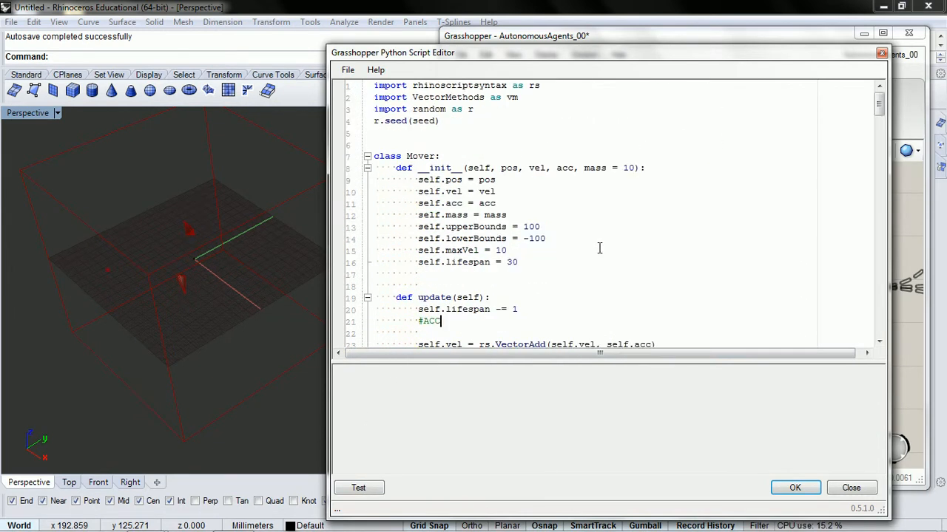
scroll(down, 3)
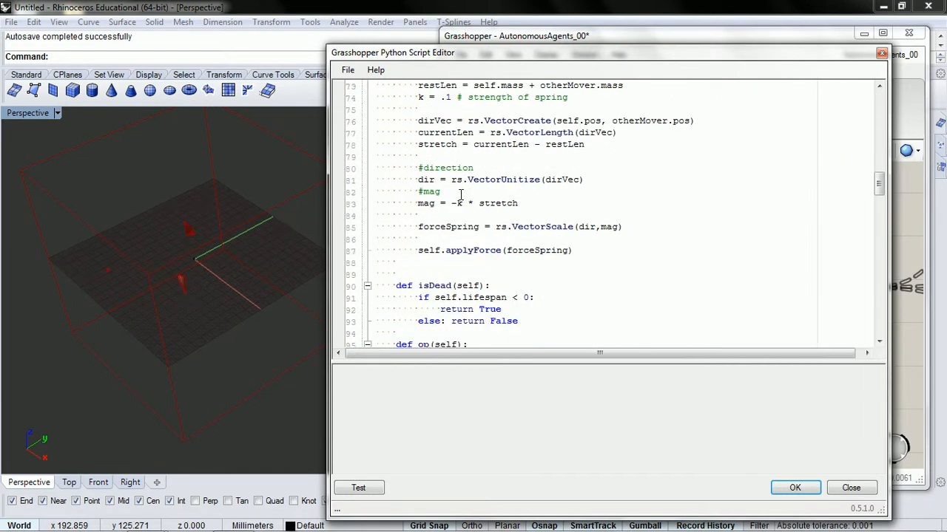
scroll(down, 3)
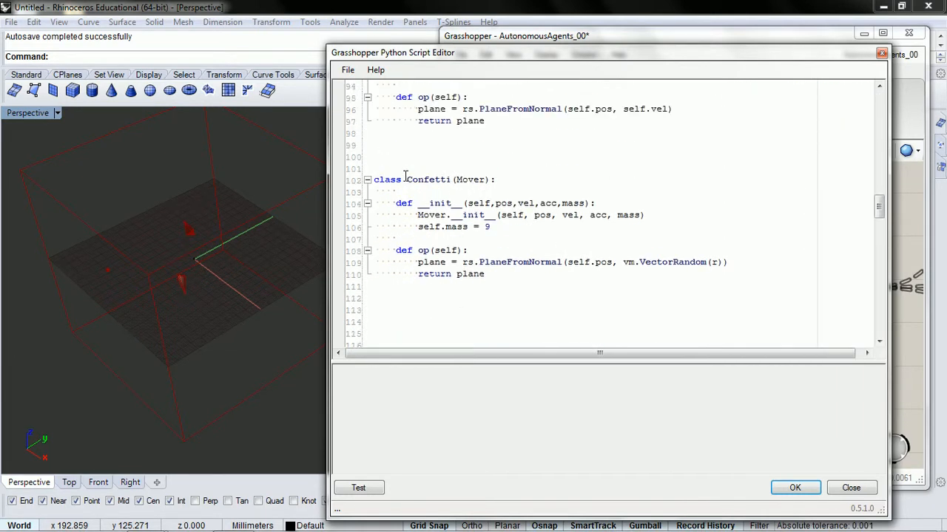
scroll(down, 3)
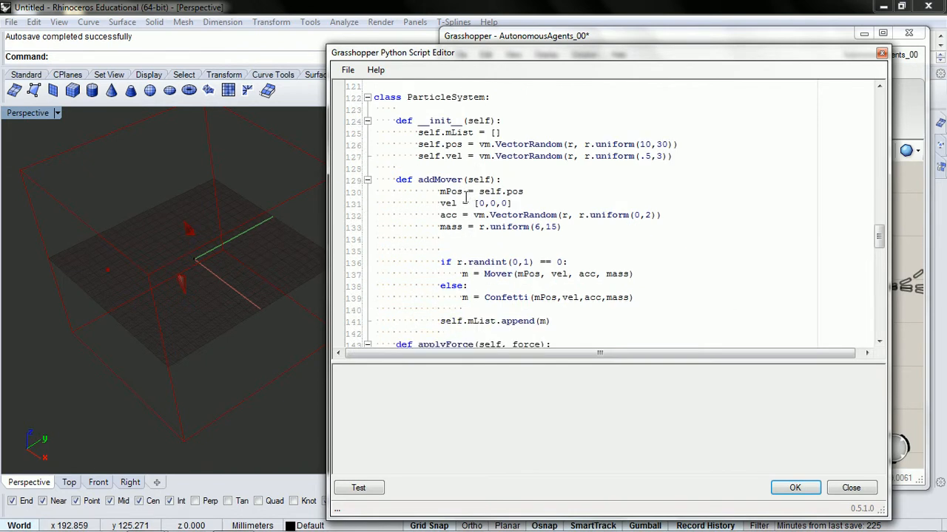
scroll(down, 3)
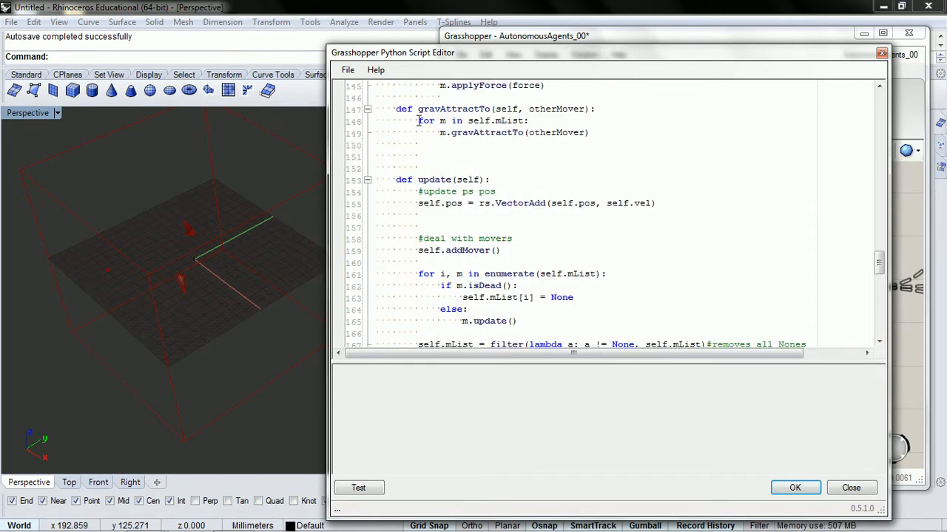
scroll(down, 3)
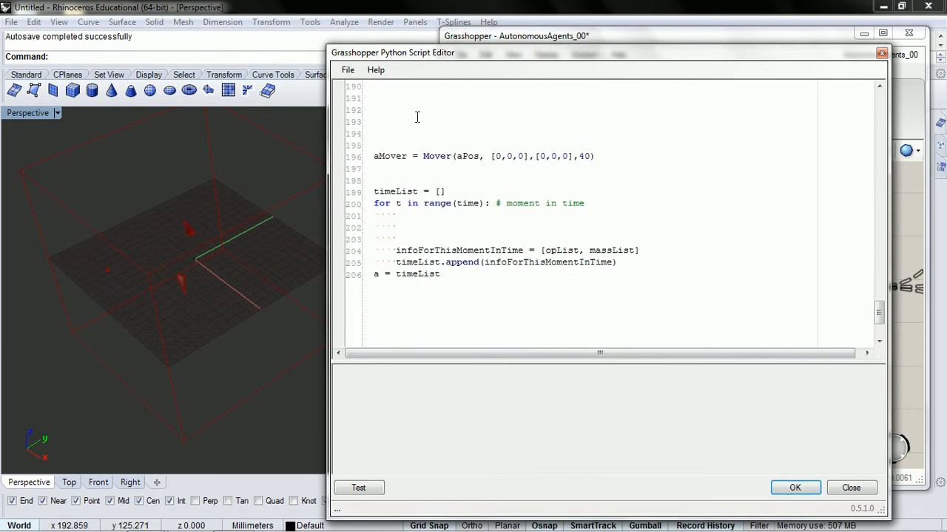
scroll(up, 3)
text(##########################################)
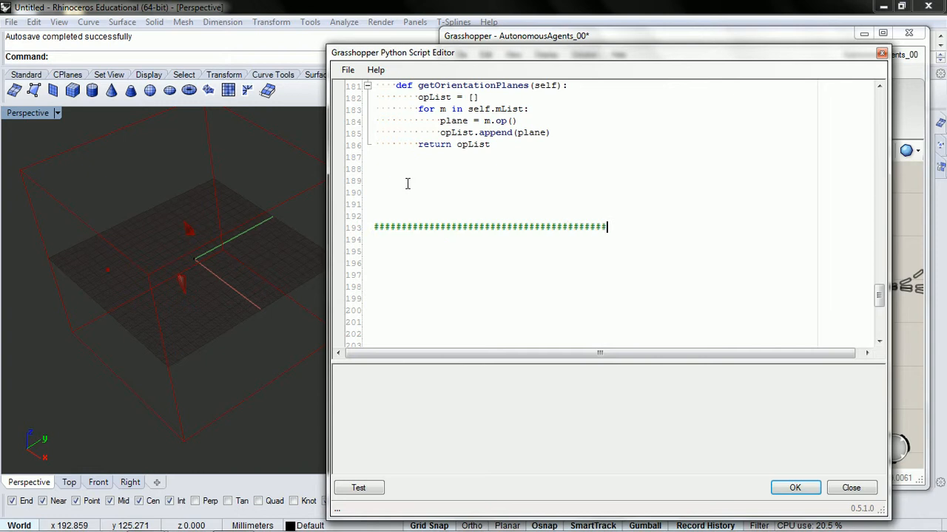
- Extend the hash separator row, remove the stray 3s, and add a blank line below
text(333333)
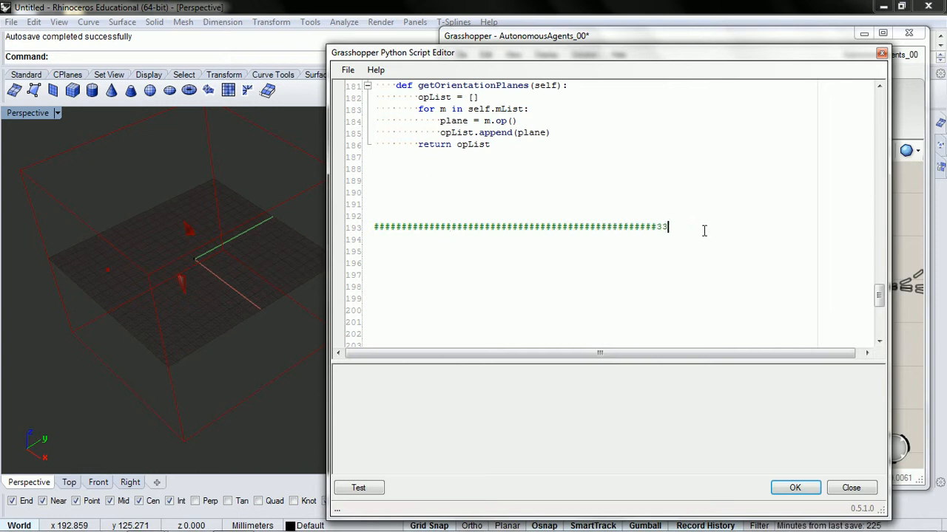
key(BackSpace)
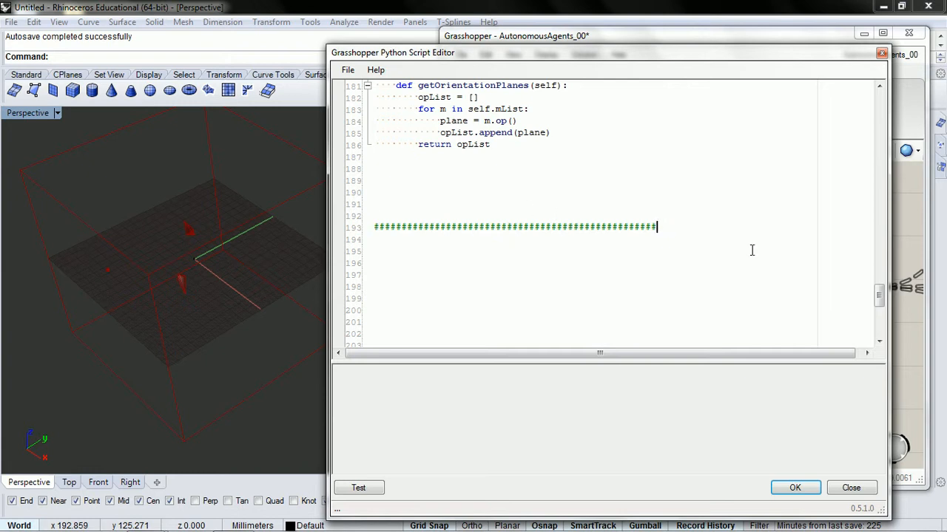
scroll(down, 3)
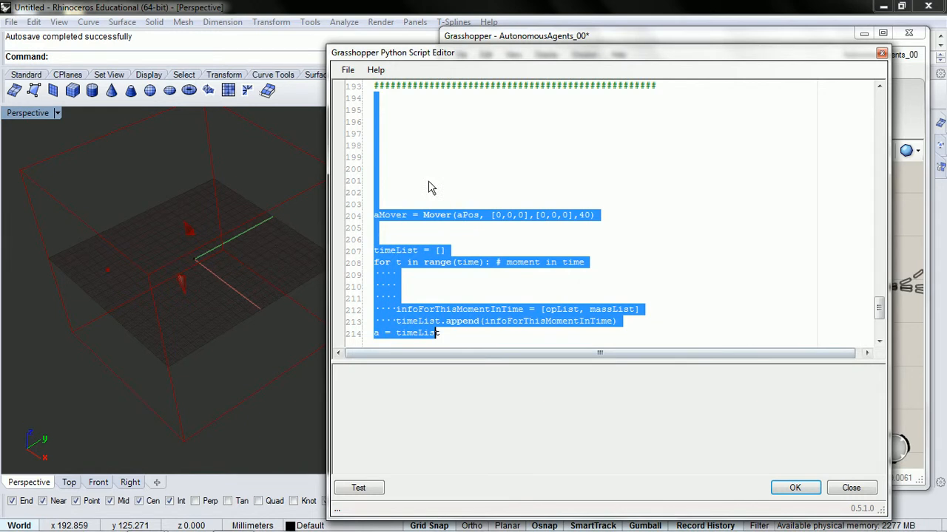
click(464, 250)
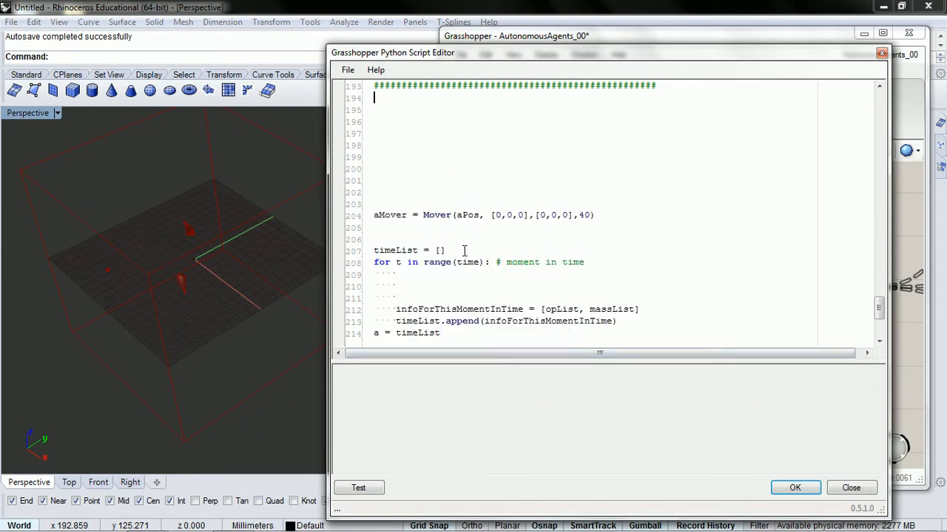
mouse_move(462, 248)
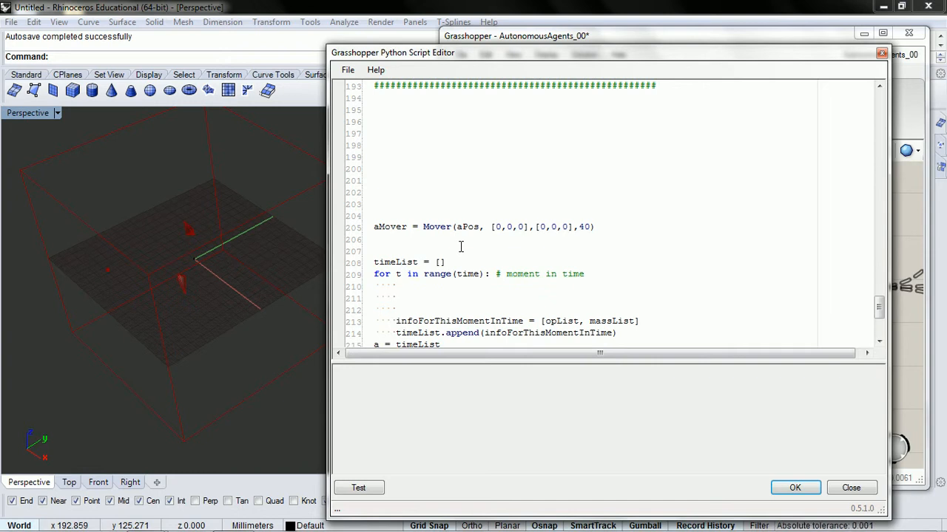
- Declare 'class Vehicle(Mover):' below the separator
text(c)
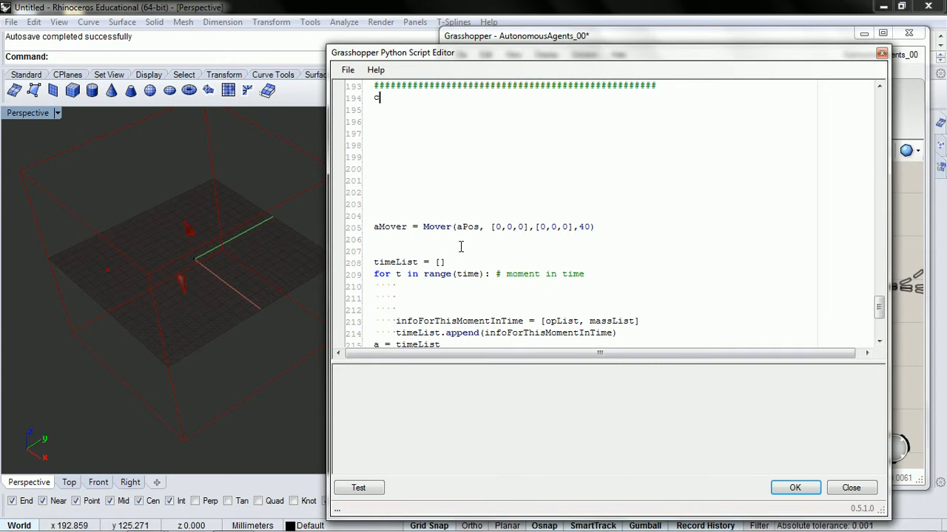
text(lass)
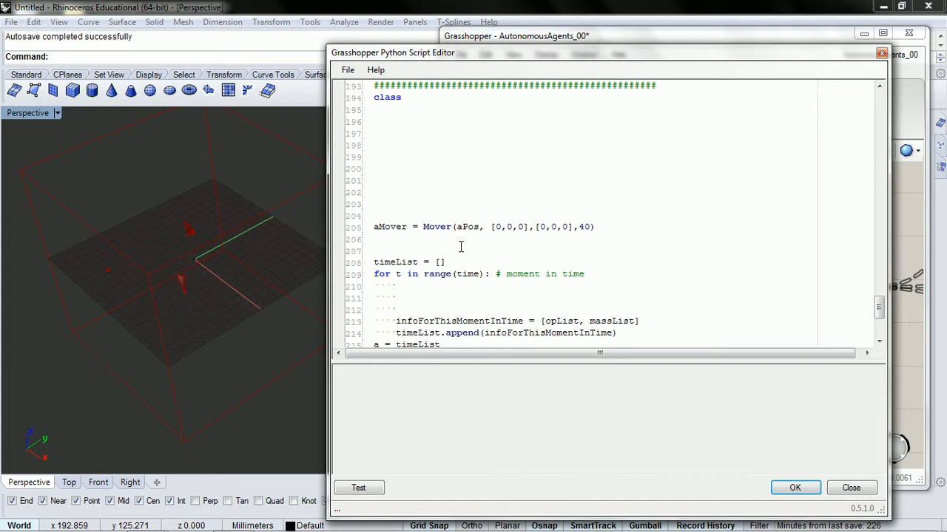
text(Vehicle)
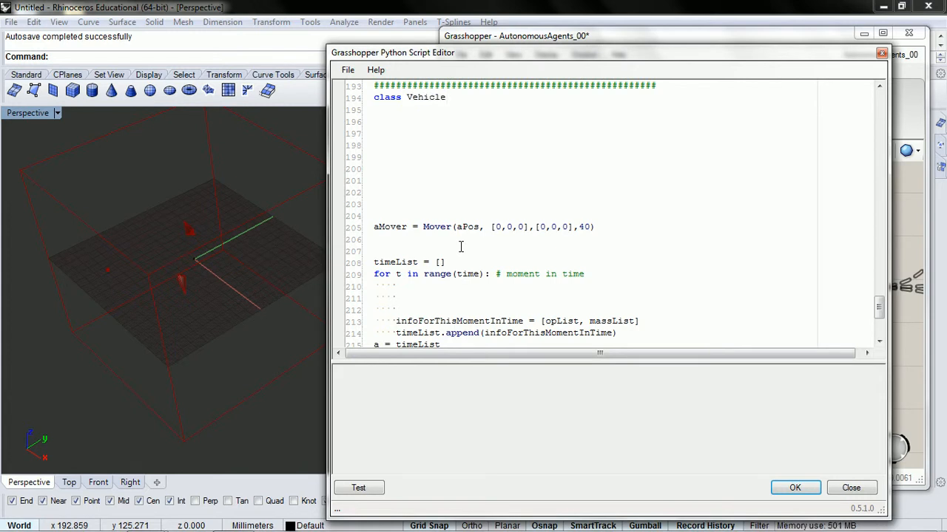
text((Mov)
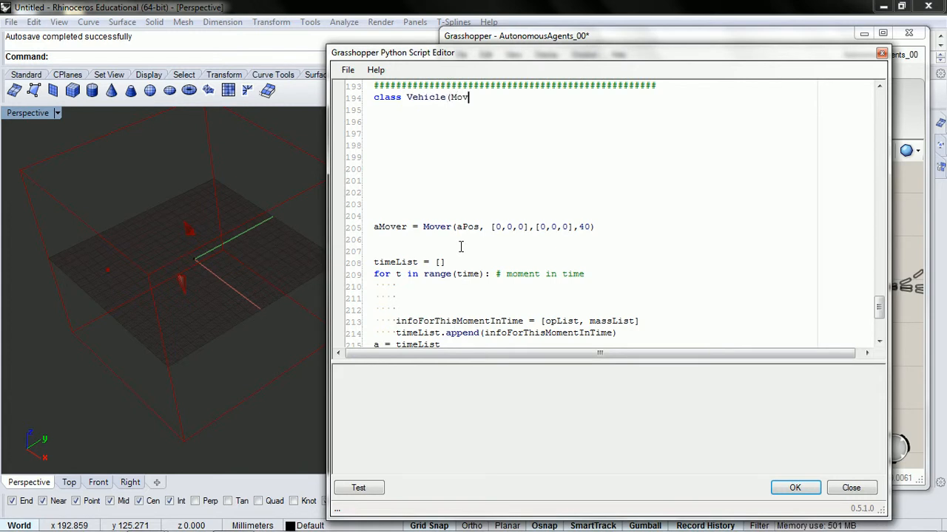
text(er) :)
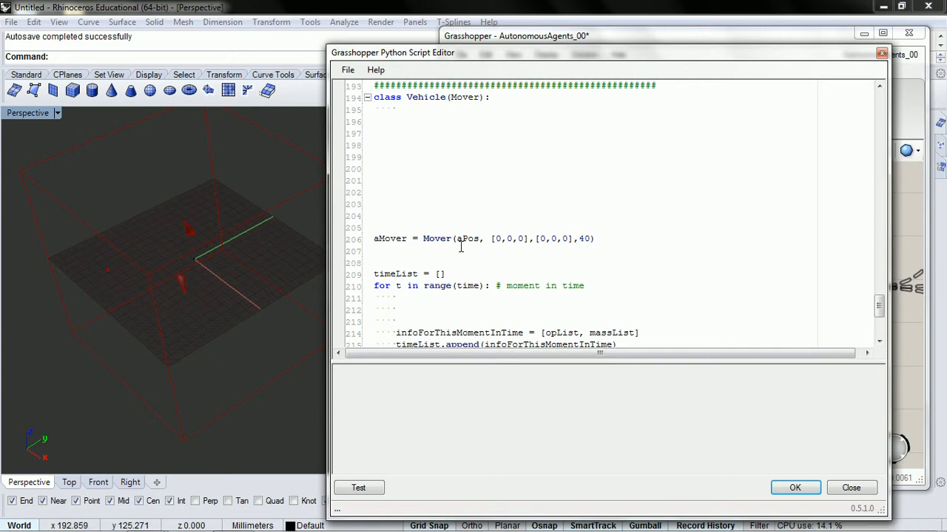
- Add the constructor def __init__(self, pos, vel, acc, mass) to Vehicle
text(def)
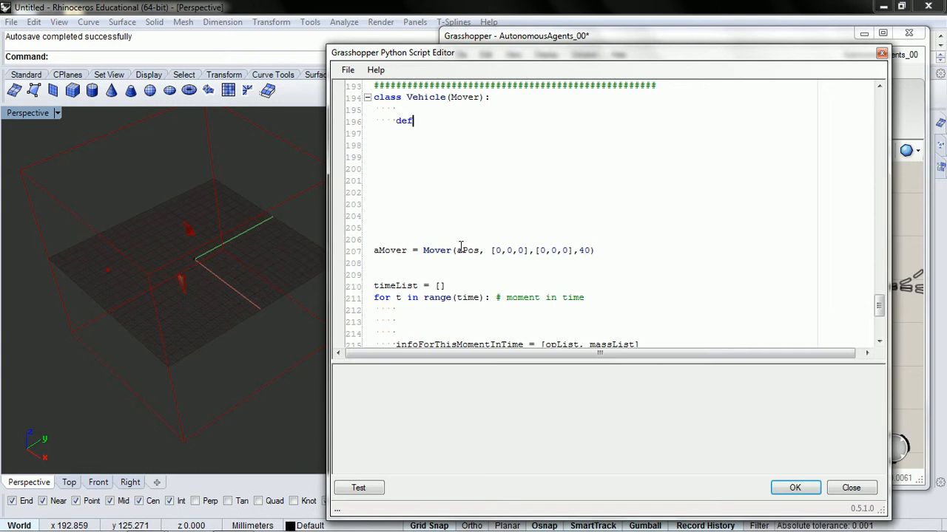
text(__init__()
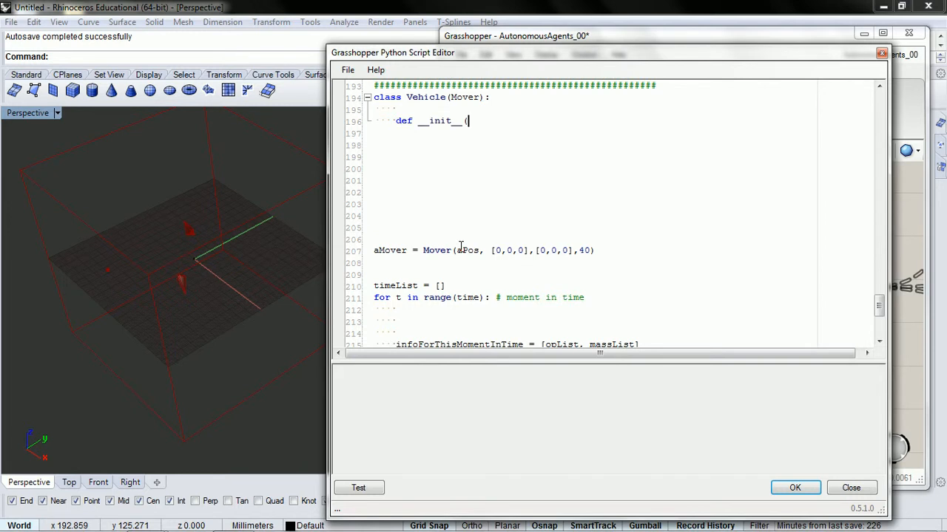
text(self,)
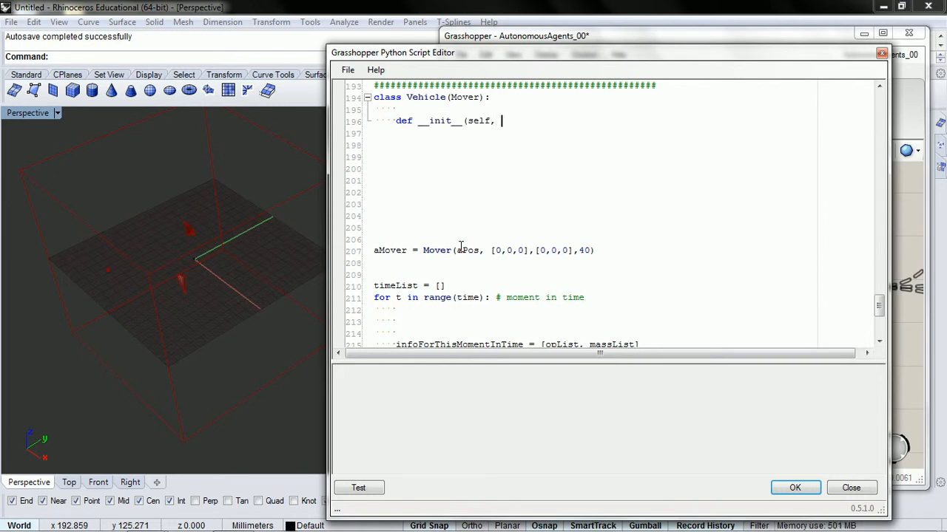
text(pos,)
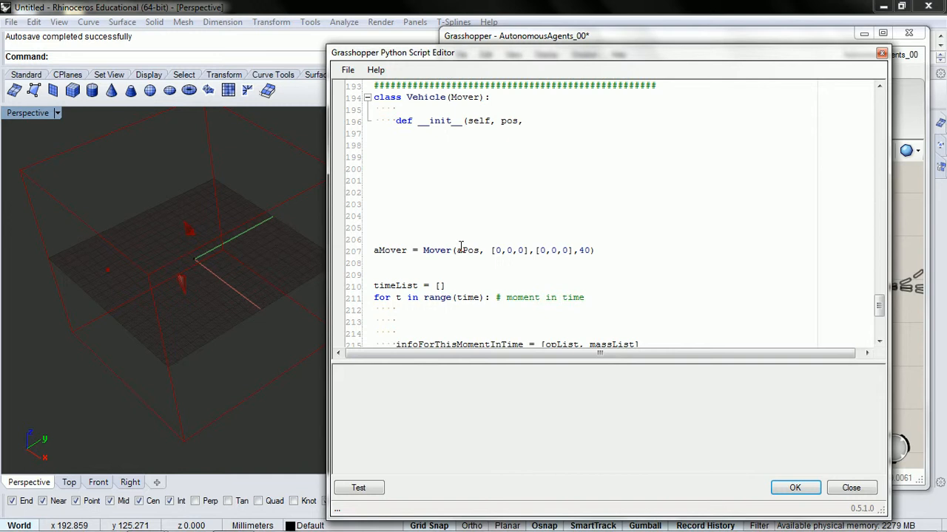
text(, vel)
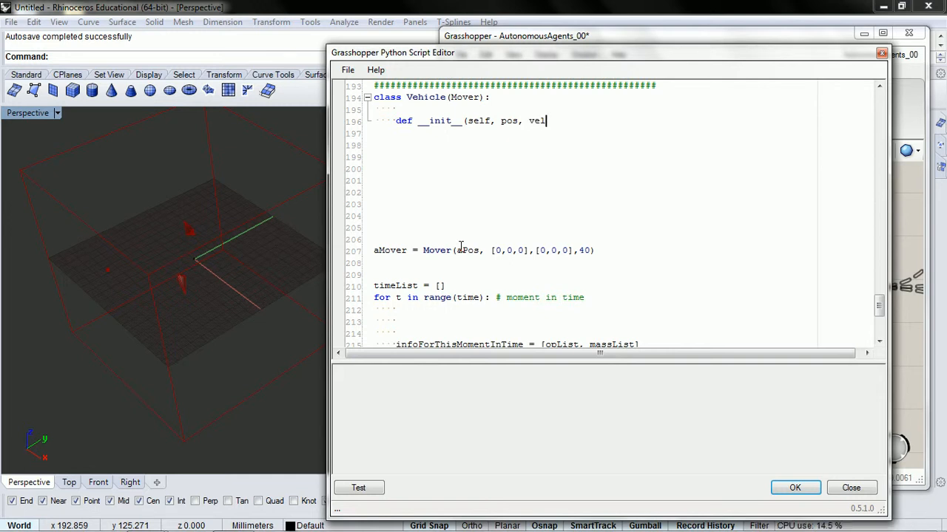
text(, acc)
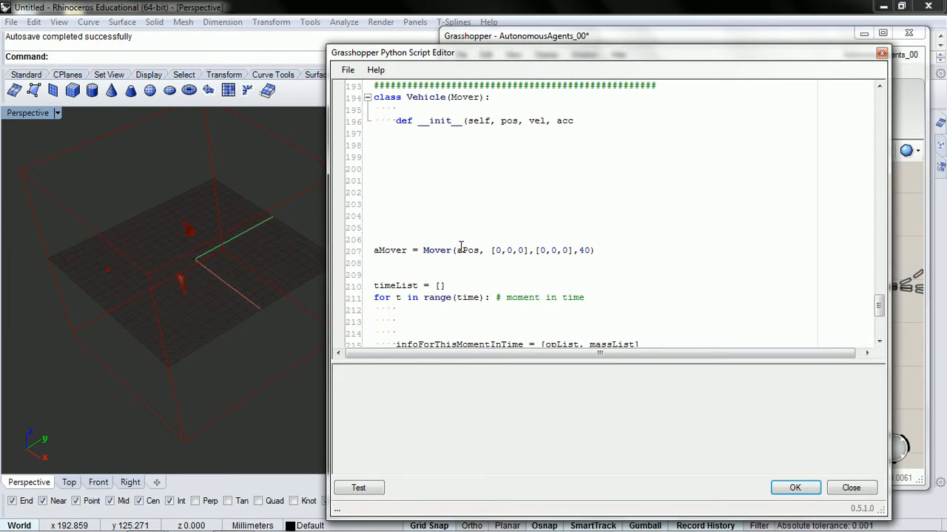
text(, mass):)
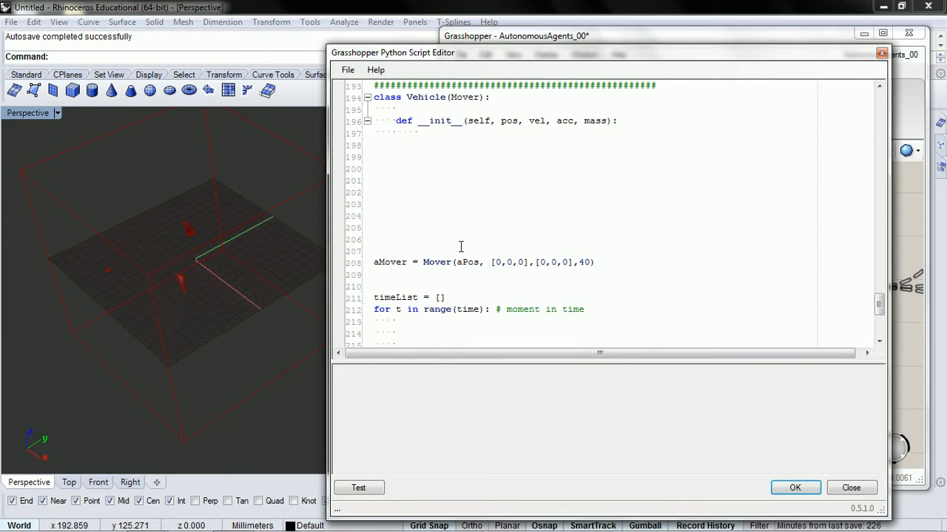
- Call Mover.__init__(self, pos, vel, acc, mass) inside the Vehicle constructor
text(M)
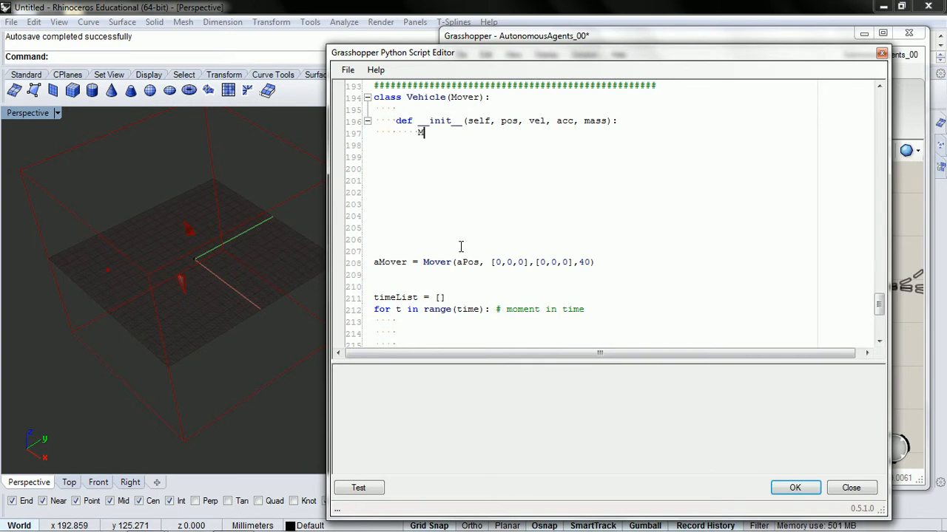
text(Mover.__init__(self, pos, vel, acc, mass)
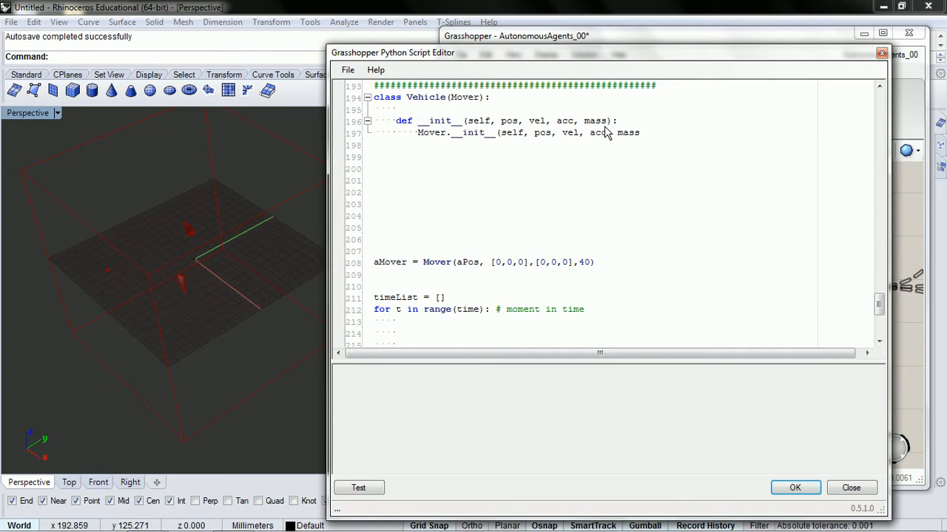
click(643, 132)
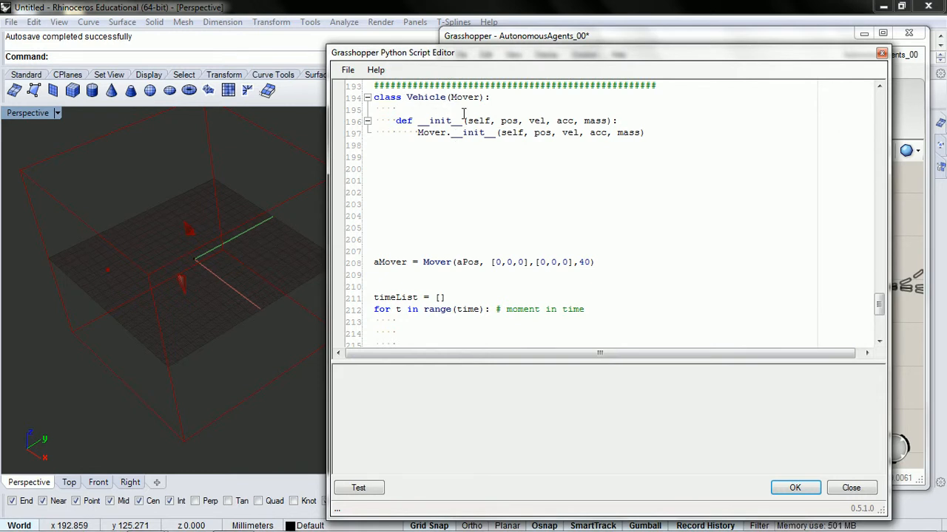
double_click(423, 96)
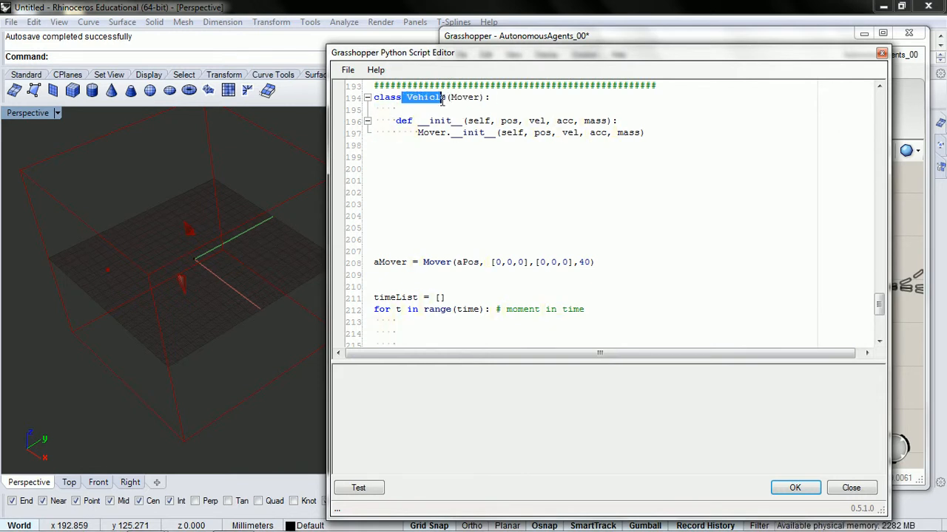
double_click(463, 97)
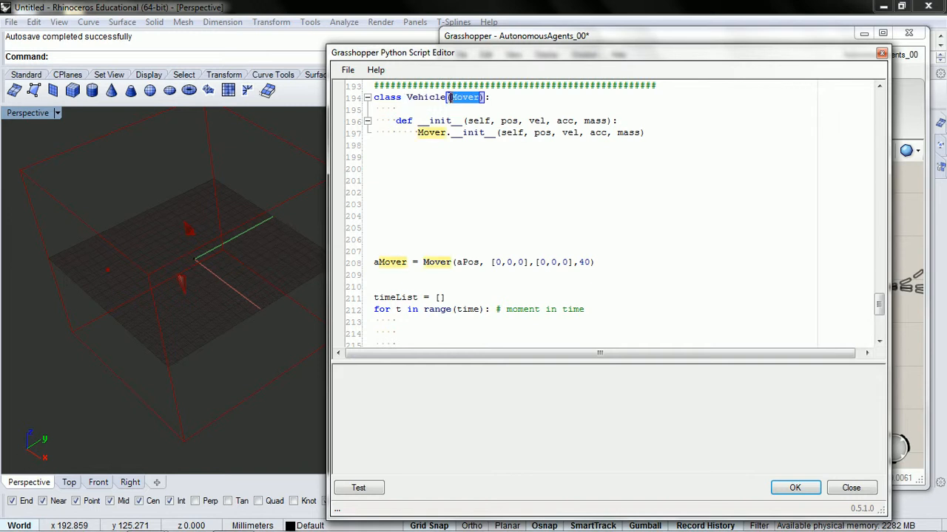
click(405, 201)
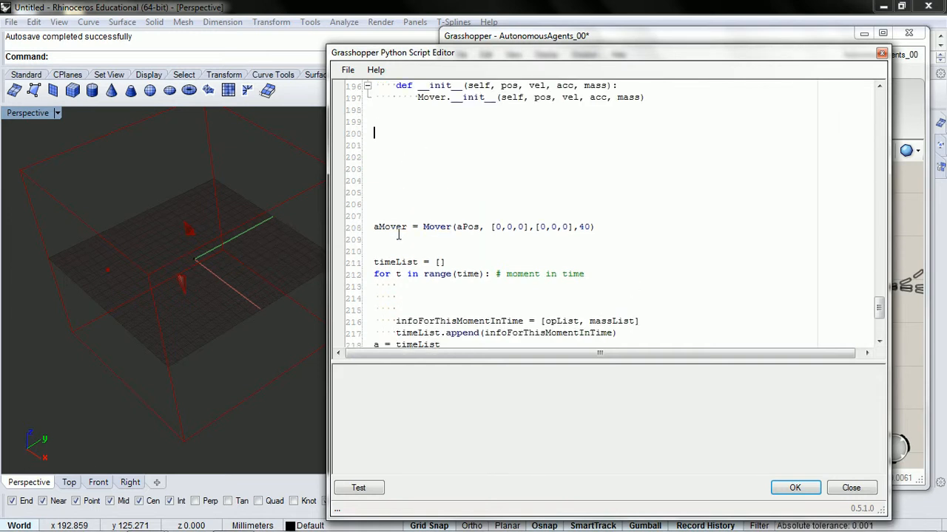
- Type vehicle = Vehicle([0,0,0],[0,0,10],[0,0,0], 30) above the aMover line
click(388, 215)
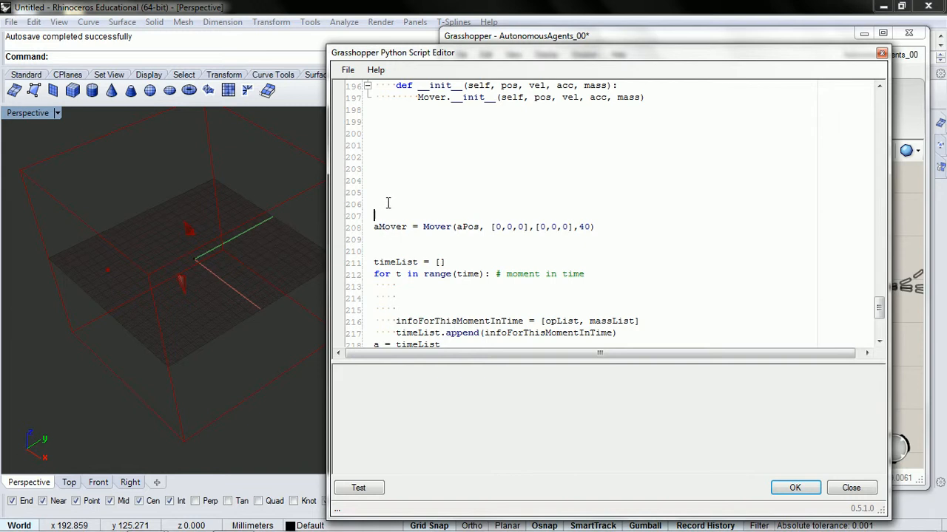
text(ve)
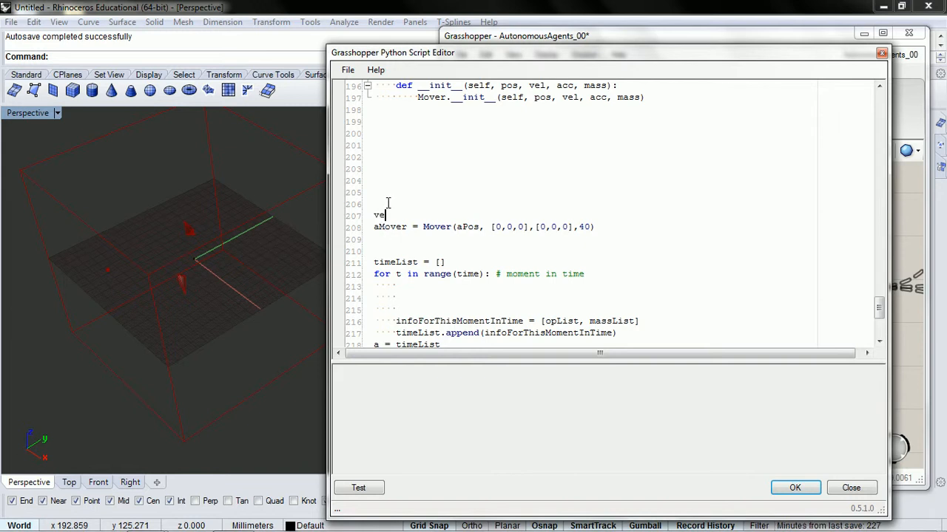
text(hicle)
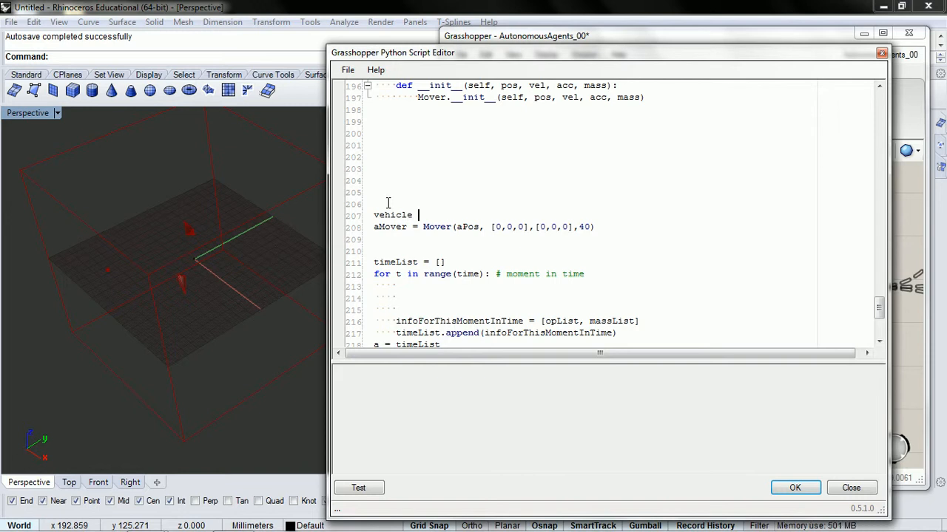
text(= Vehicle()
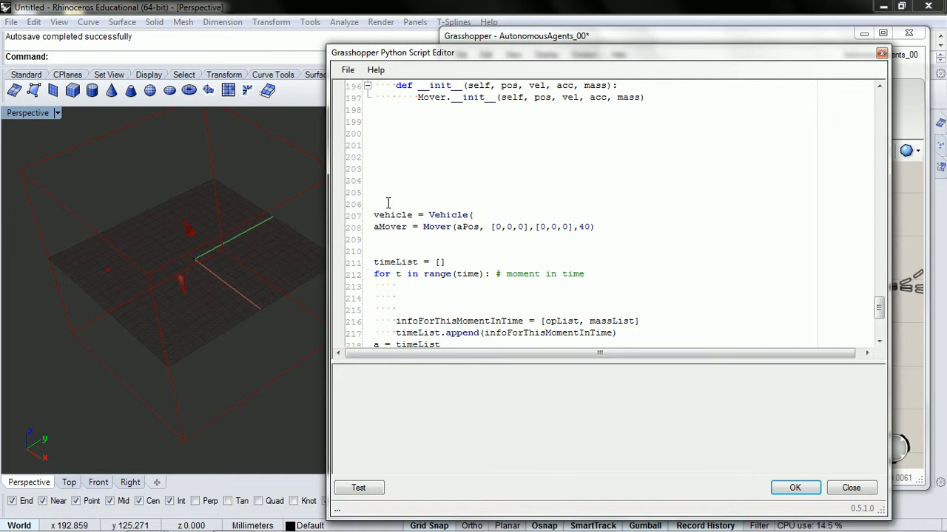
click(473, 215)
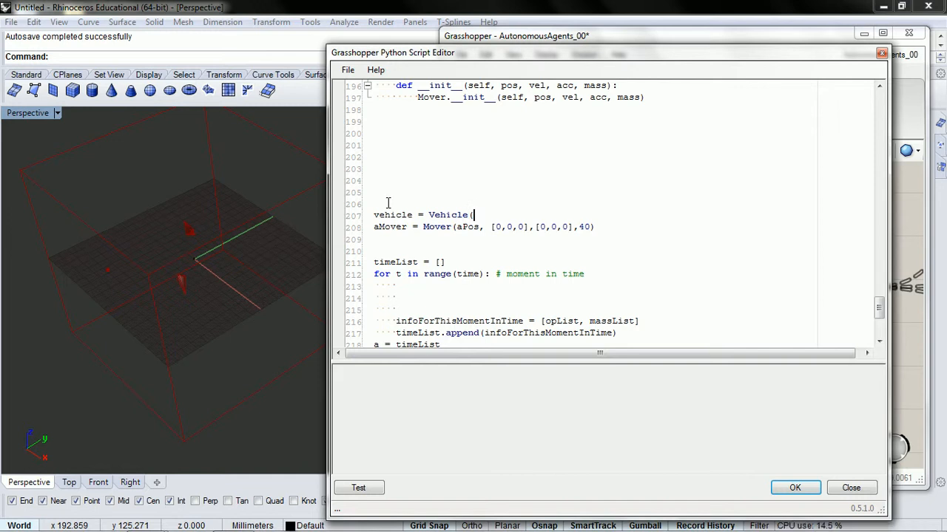
text([0,,)
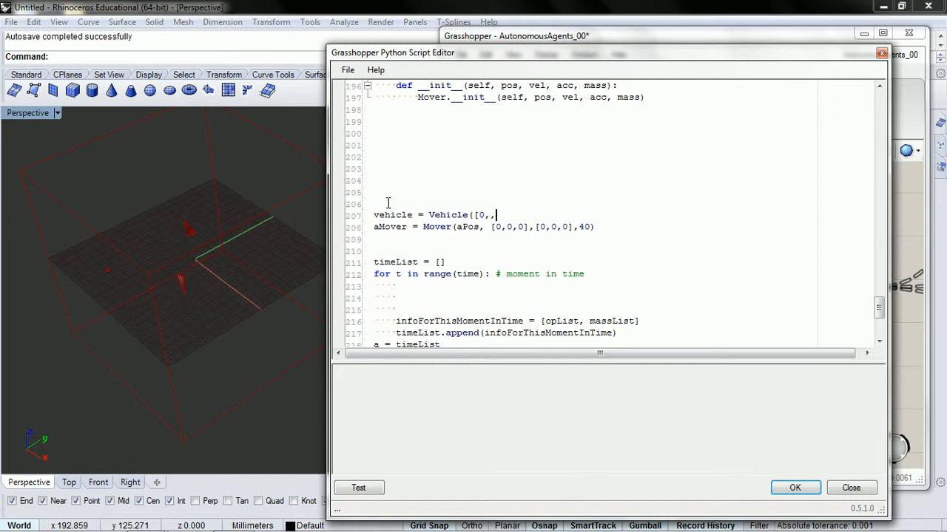
key(BackSpace)
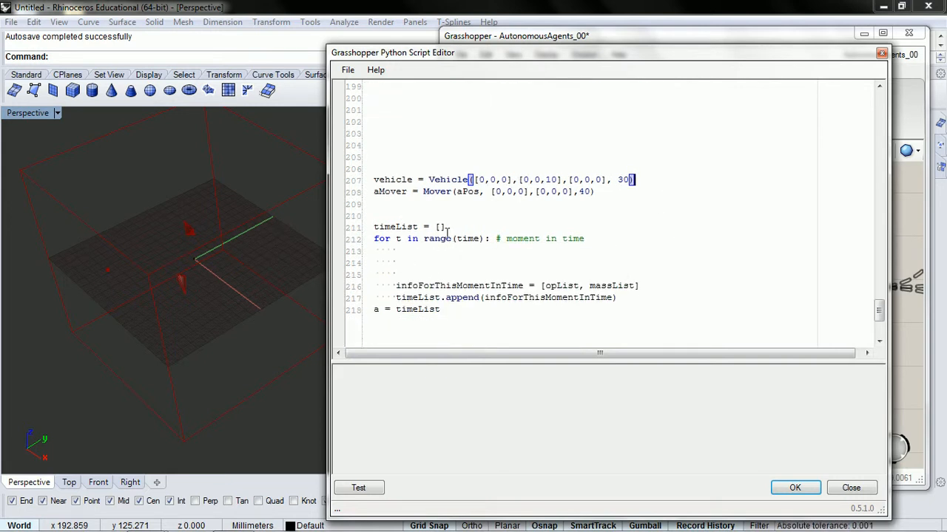
double_click(392, 180)
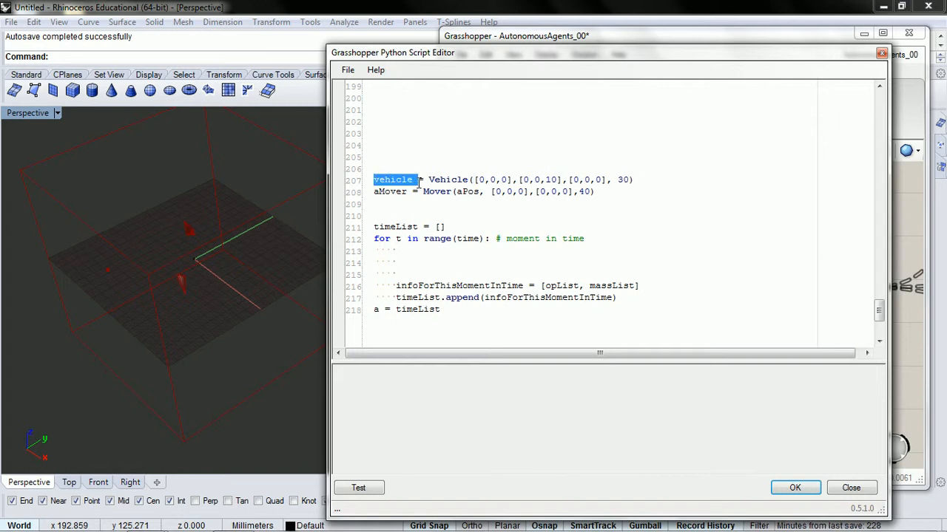
- Add vehicle.update() on the empty line inside the time loop
click(397, 263)
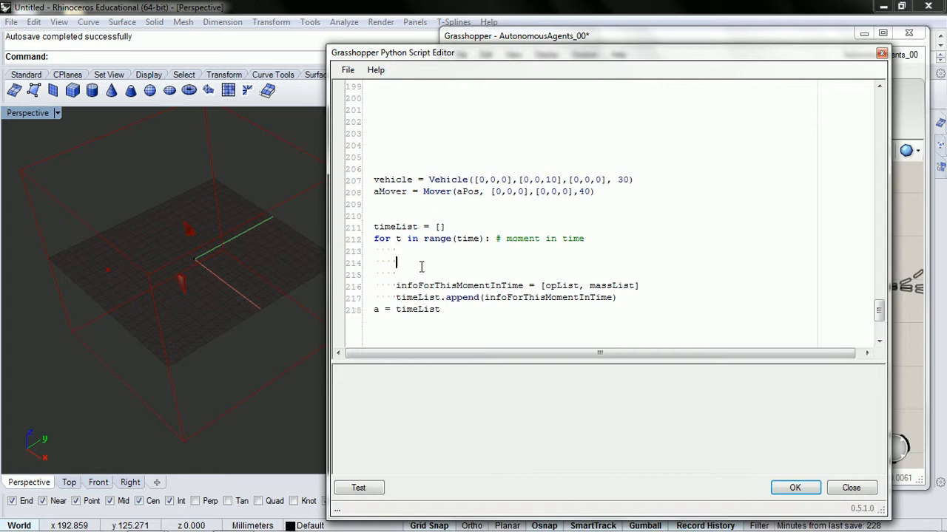
text(vehi)
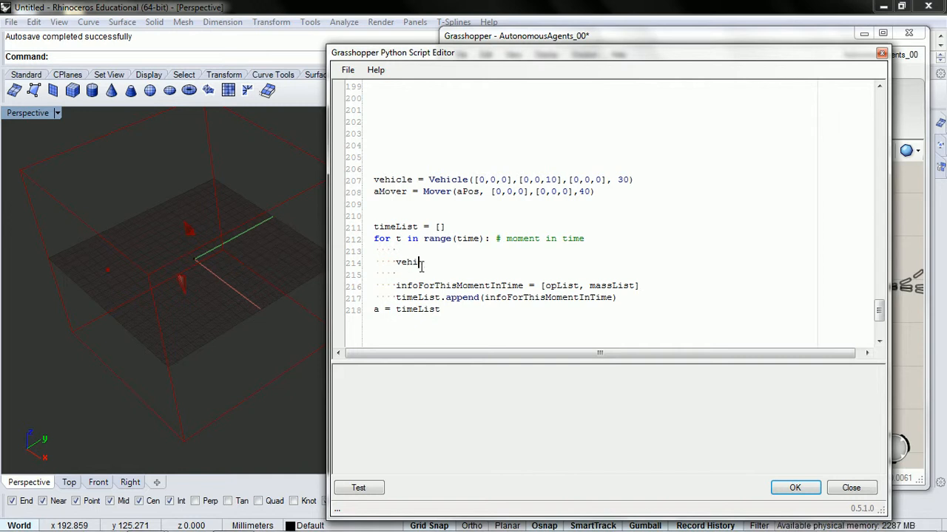
text(cle()
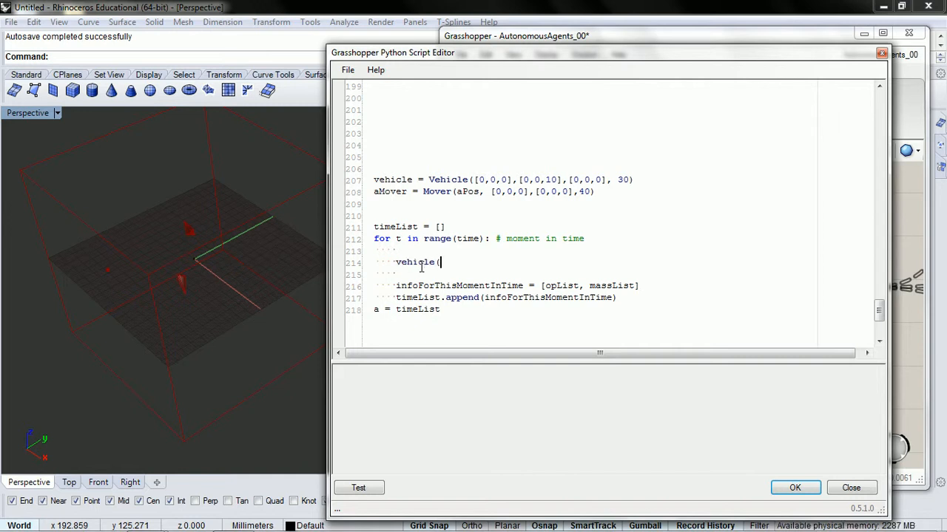
key(Backspace)
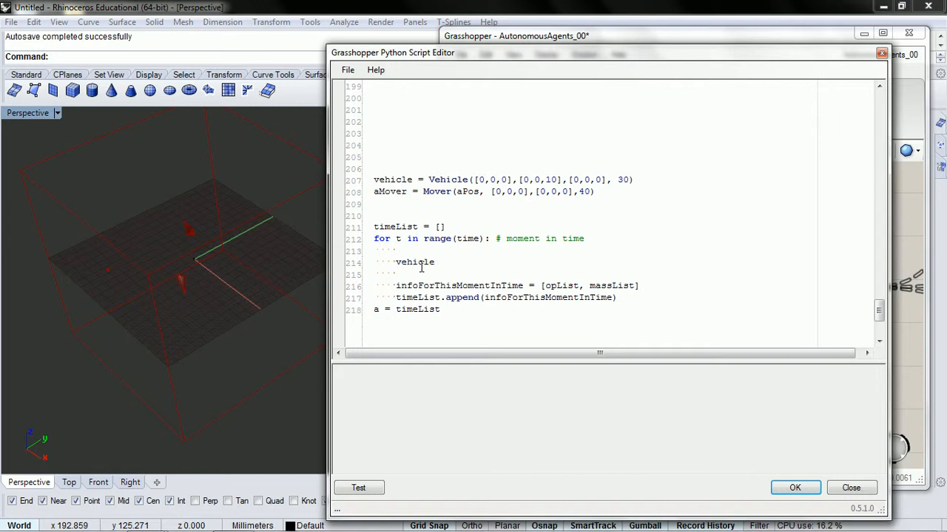
text(.update)
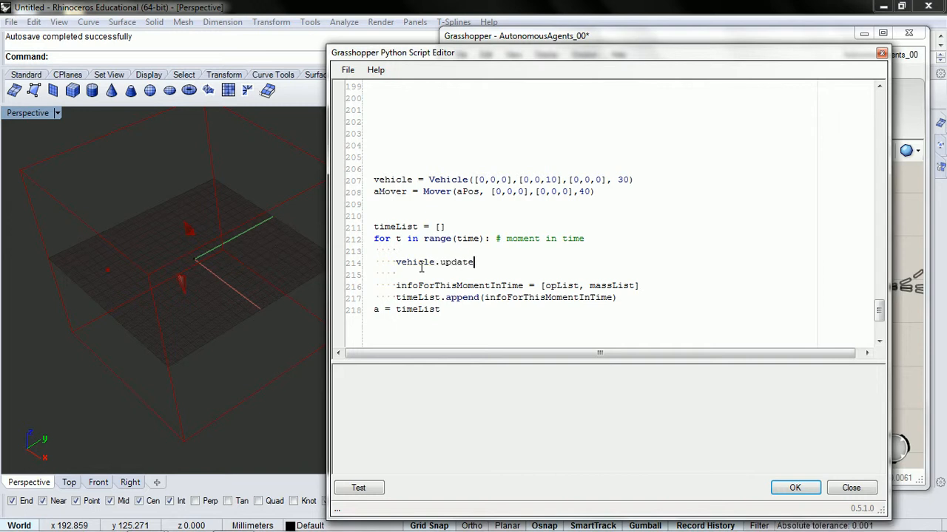
text(())
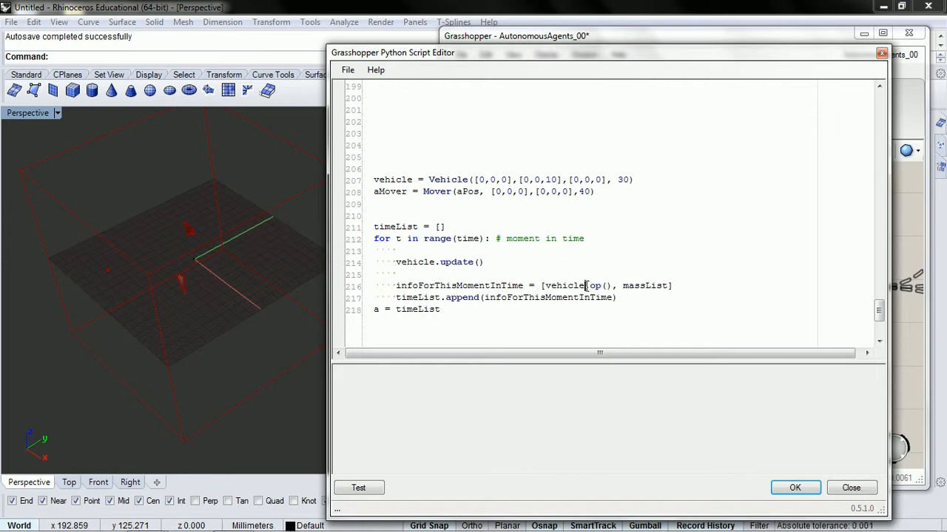
- Change infoForThisMomentInTime to record [vehicle.op(), vehicle.mass]
double_click(595, 285)
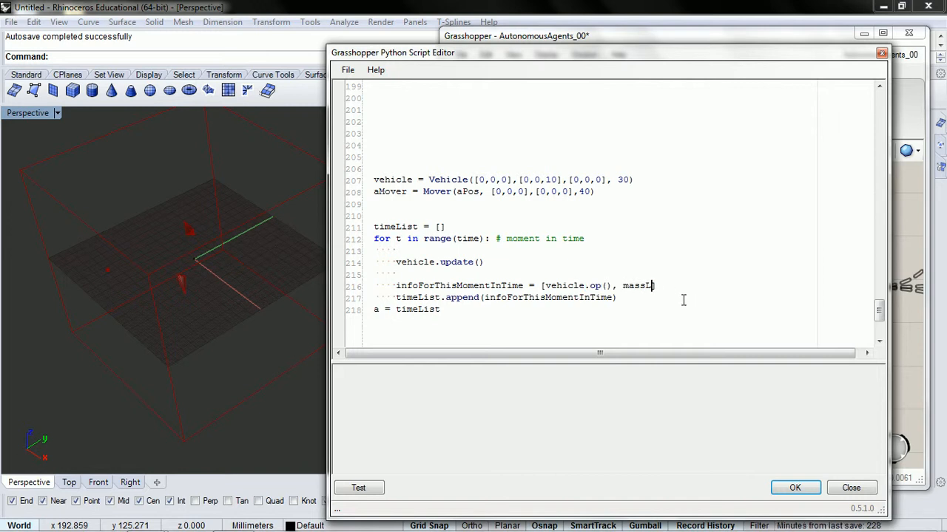
key(Backspace)
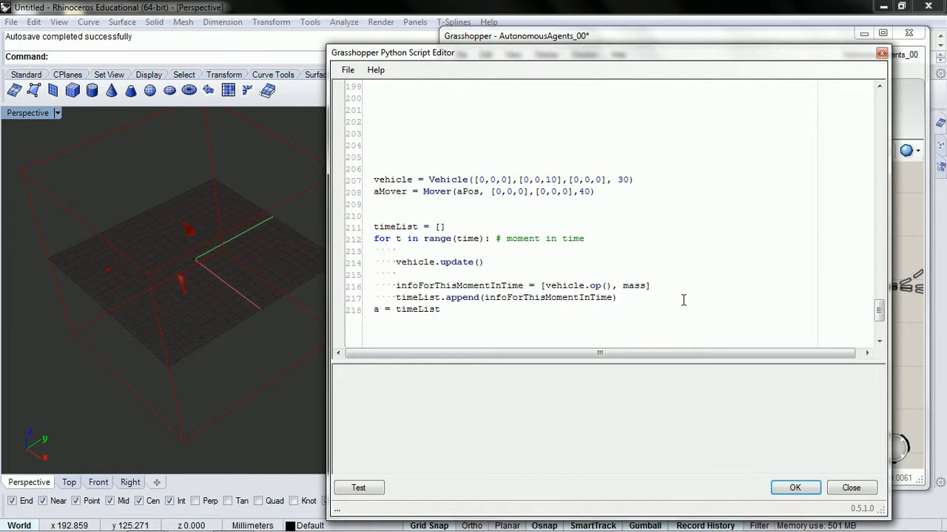
text(vehicle.)
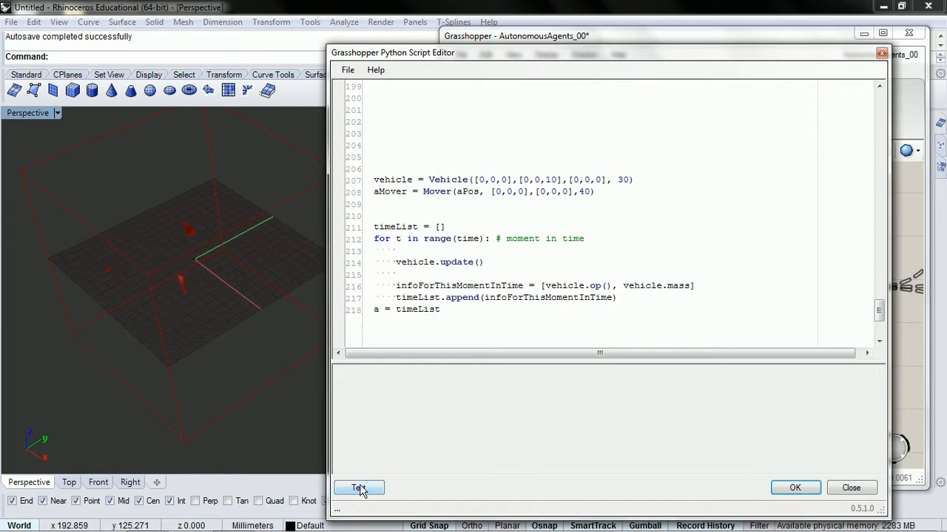
- Test-run the vehicle script and scroll through the class code to review it
click(358, 488)
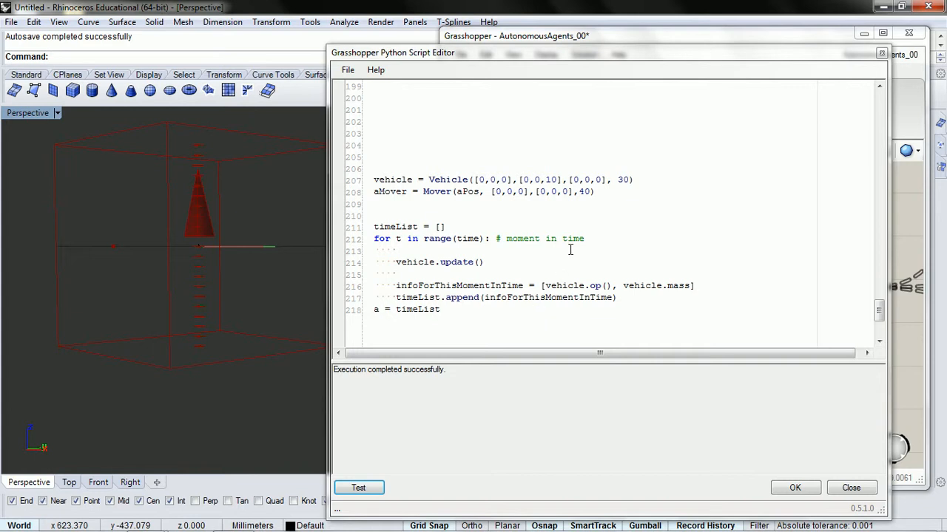
scroll(up, 3)
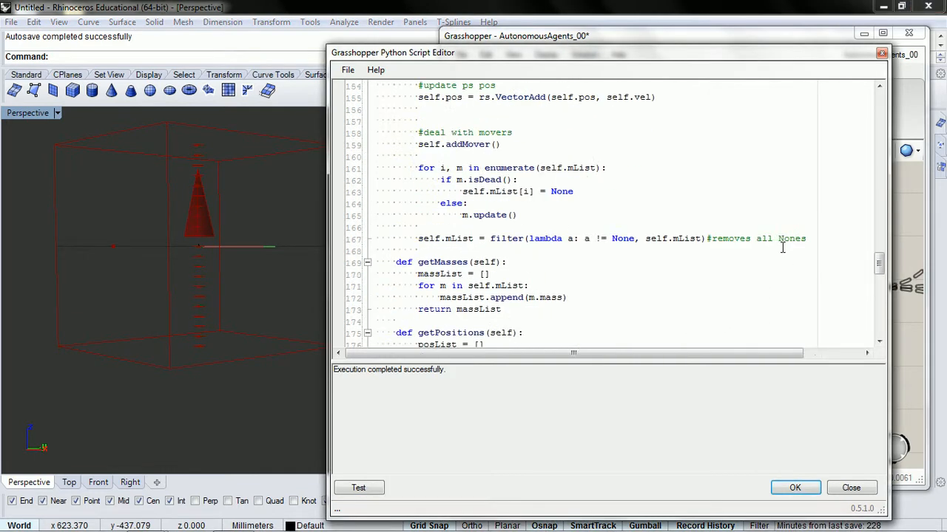
scroll(up, 3)
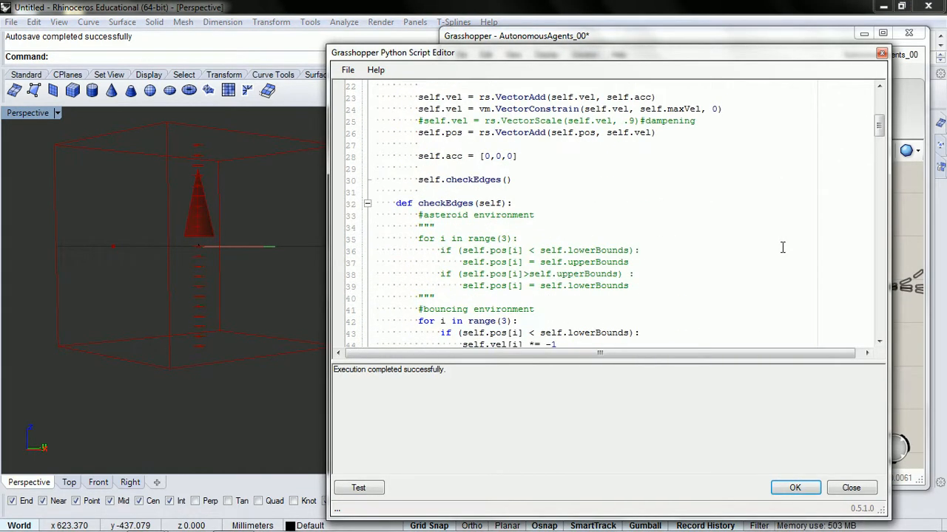
scroll(up, 3)
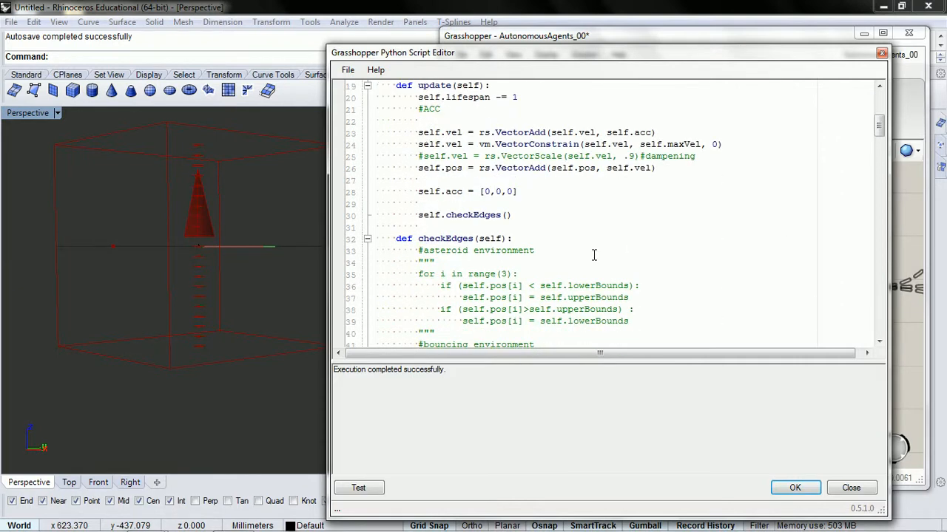
scroll(down, 3)
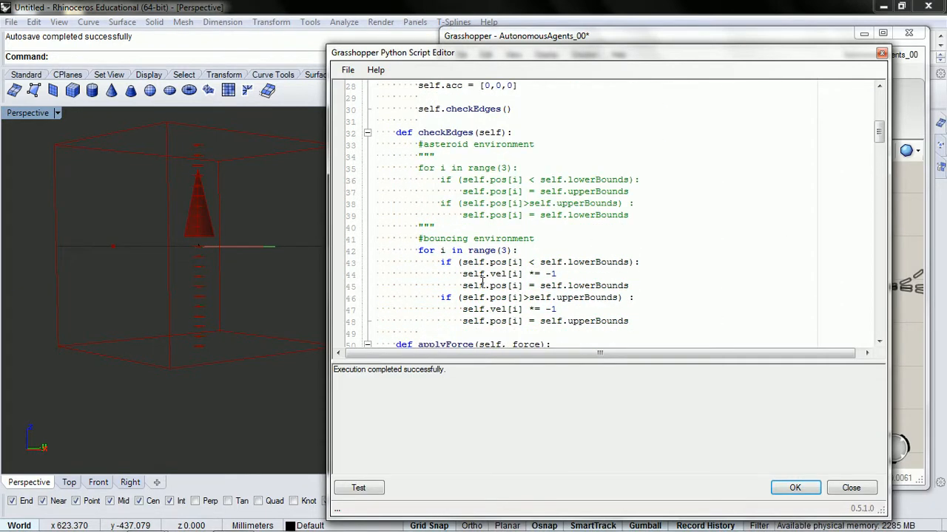
scroll(down, 3)
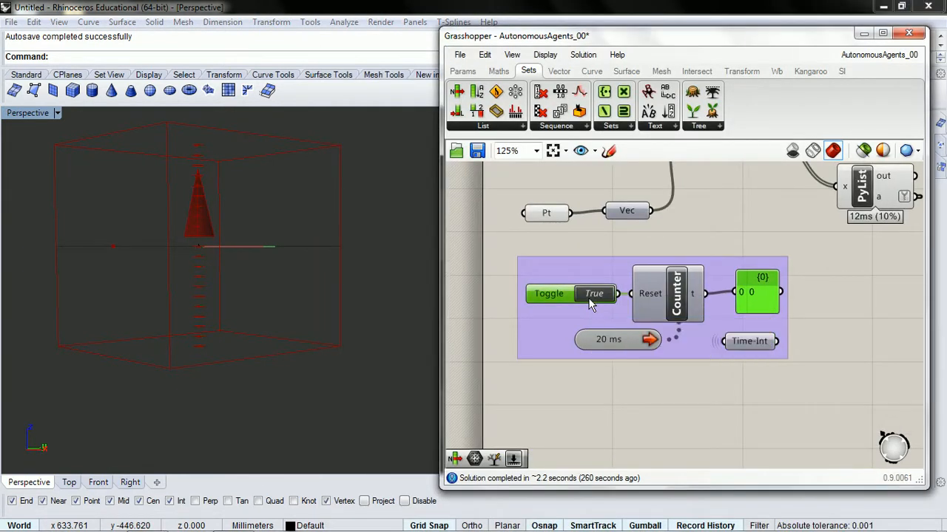
- Toggle the Counter on to advance time, then check options on the Masses component and OP/Masses groups
click(593, 293)
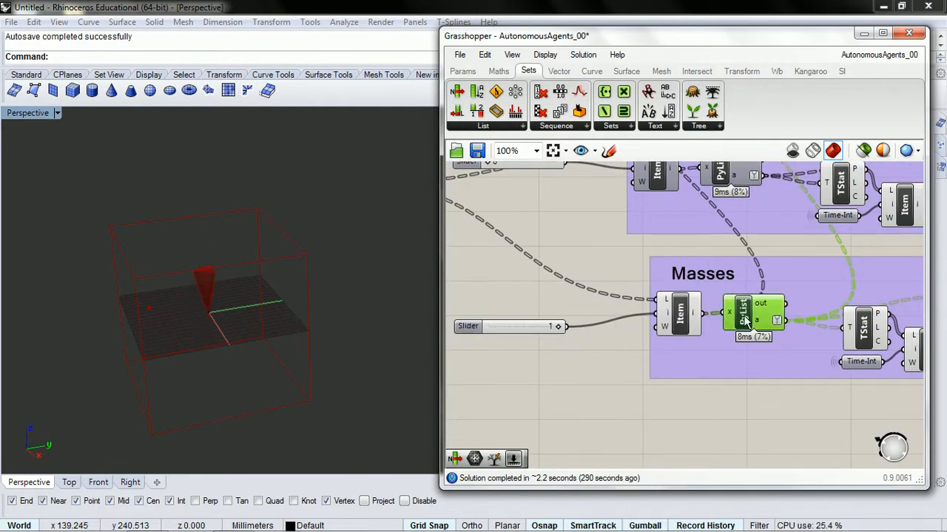
right_click(743, 314)
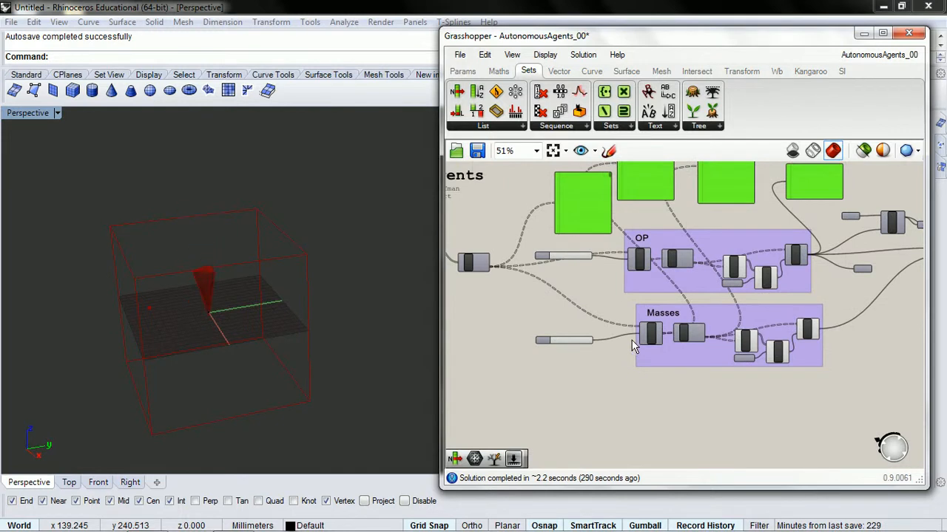
scroll(up, 3)
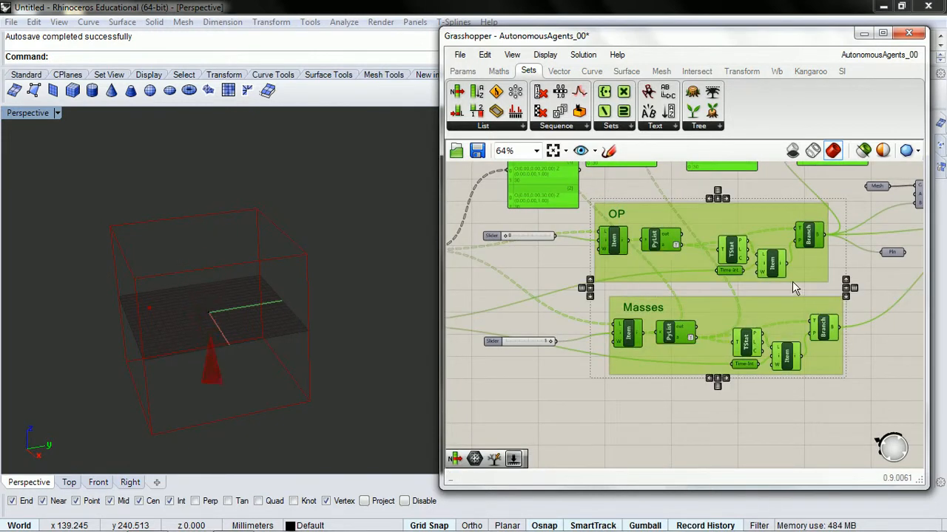
right_click(795, 288)
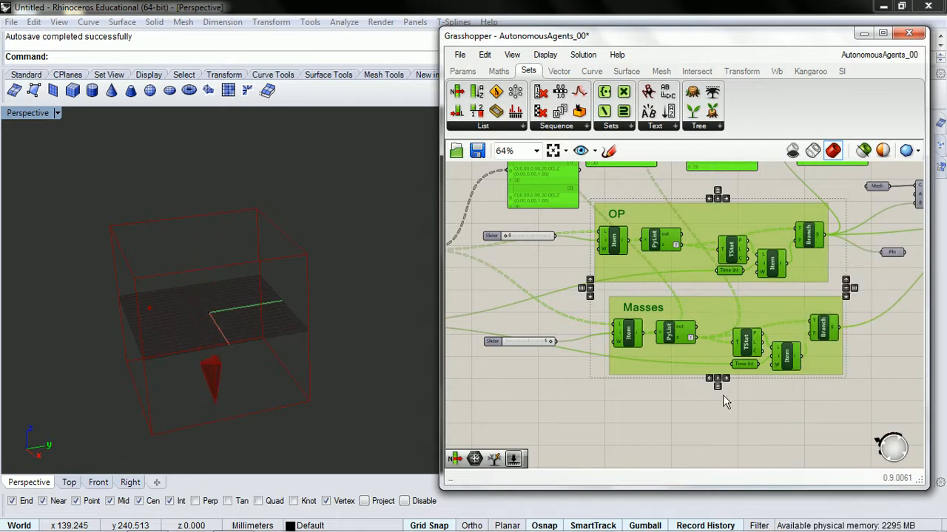
scroll(down, 3)
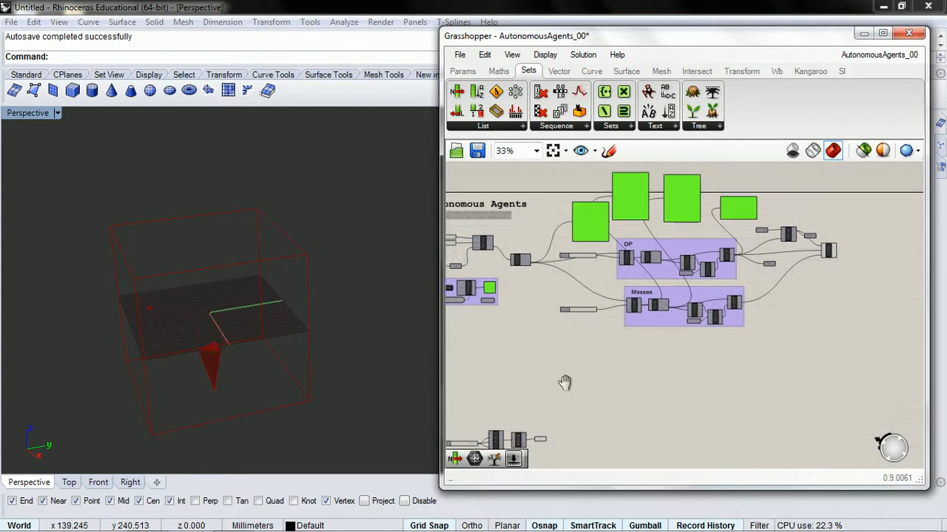